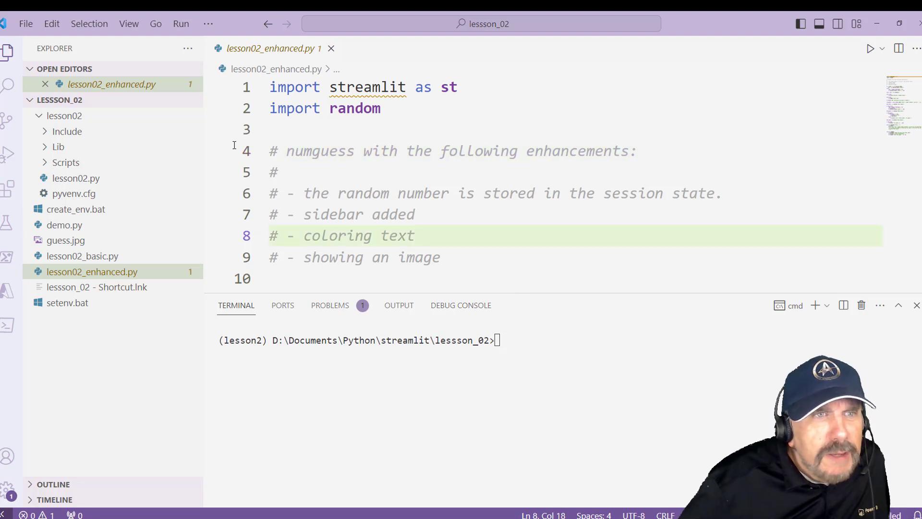
mouse_move(74, 215)
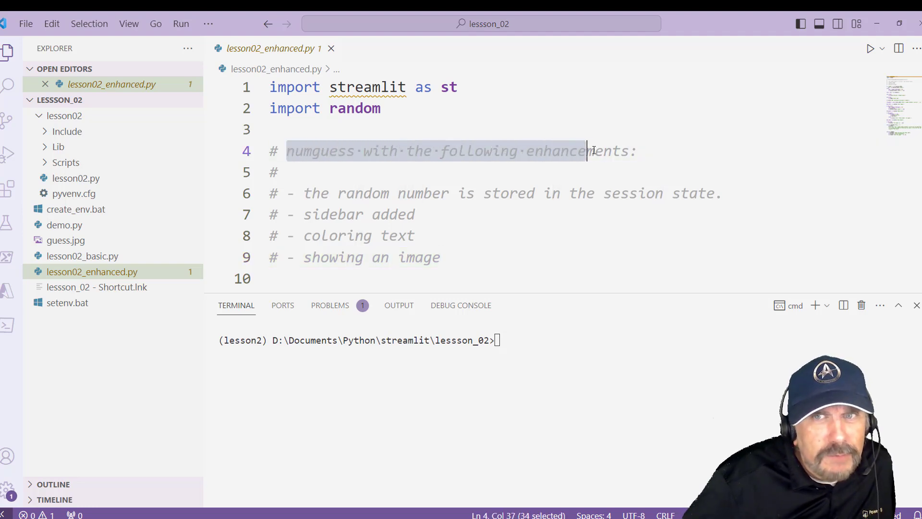
Review the header comment describing the numguess enhancements and the script's opening lines
left_click_drag(588, 151, 637, 151)
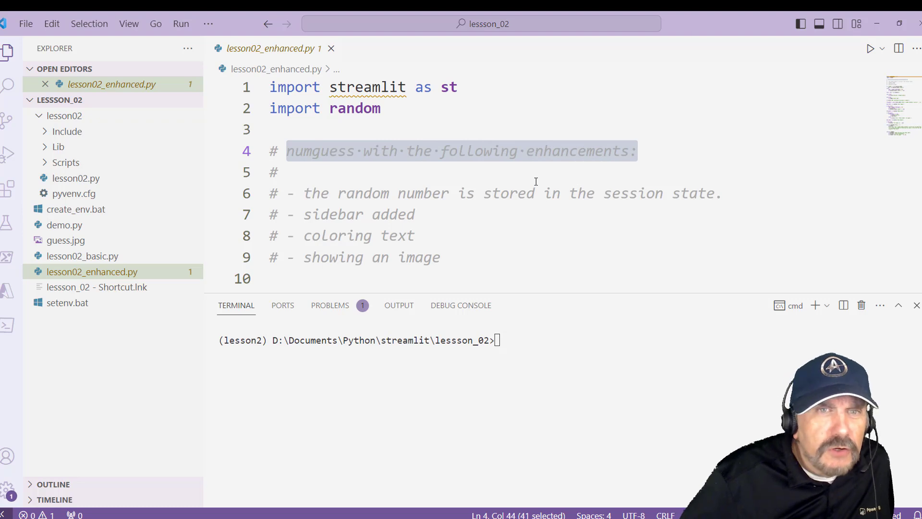
left_click(283, 172)
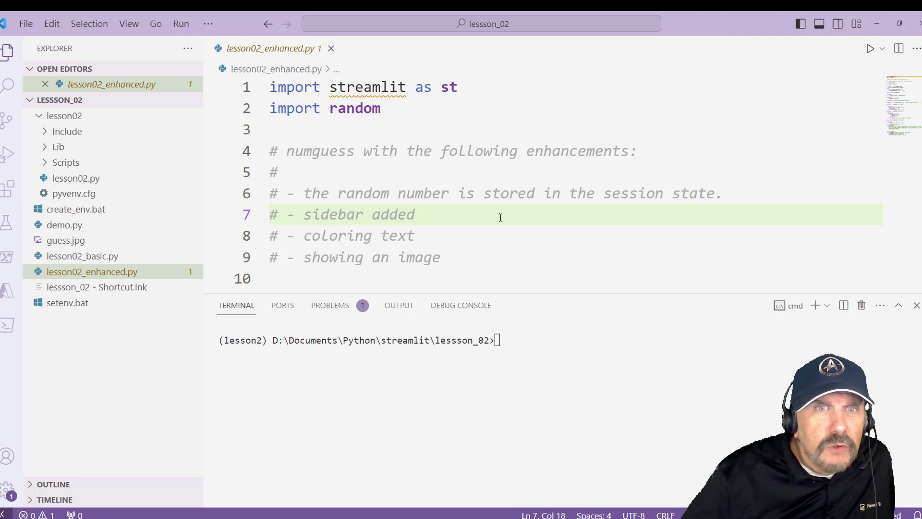
left_click(420, 236)
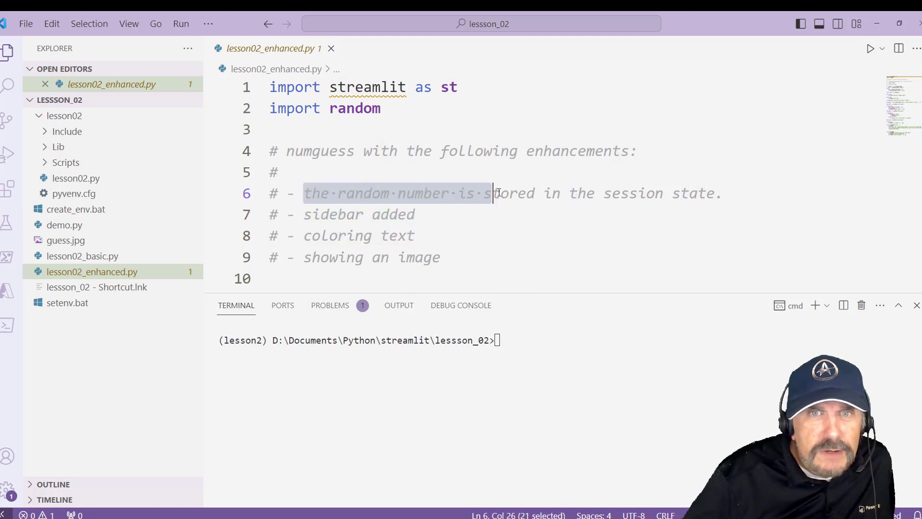
left_click(433, 214)
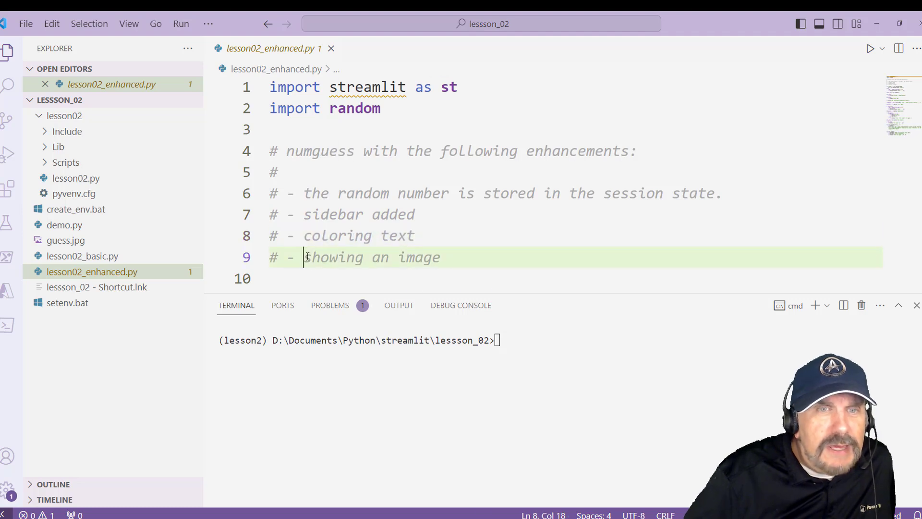
left_click(419, 236)
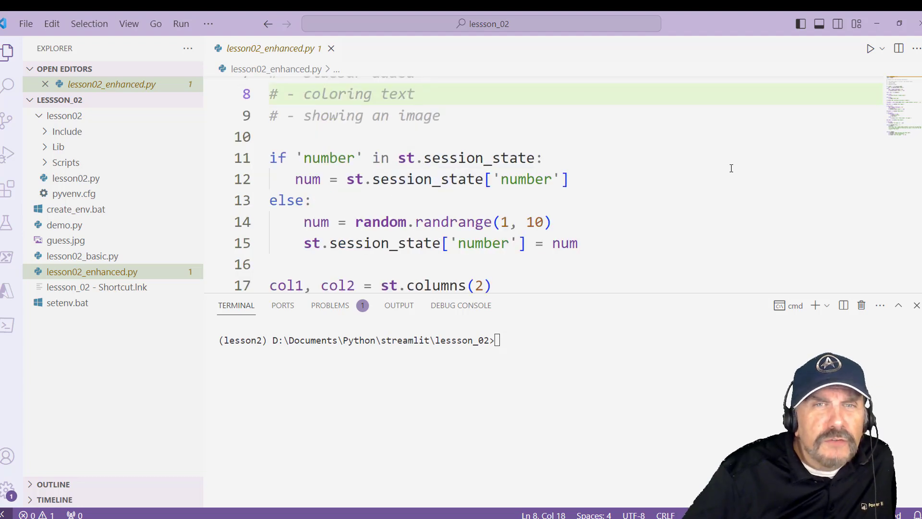
Walk through the session-state check, the num variable and the random.randrange(1, 10) call
double_click(465, 158)
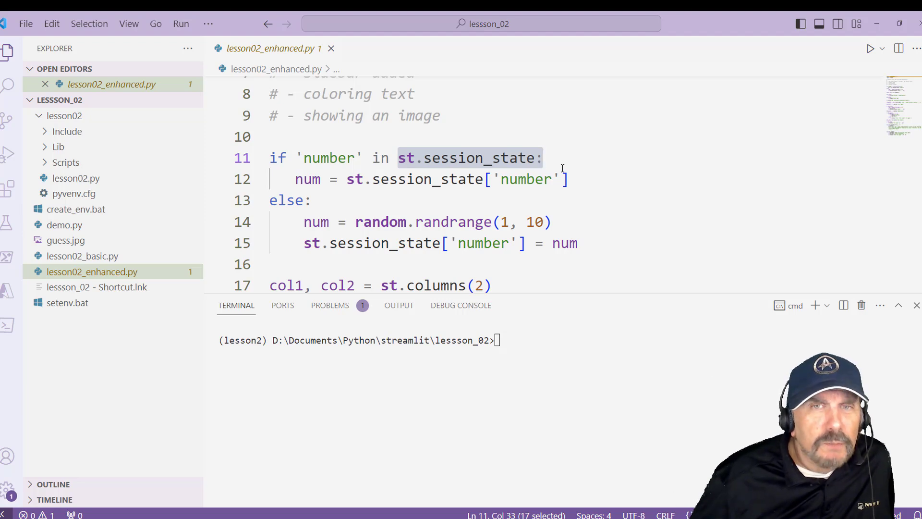
left_click(312, 200)
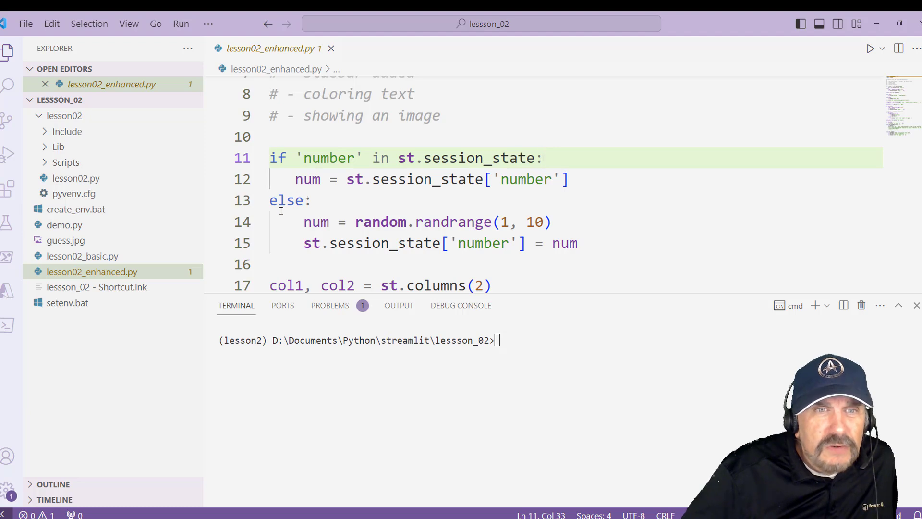
left_click(294, 200)
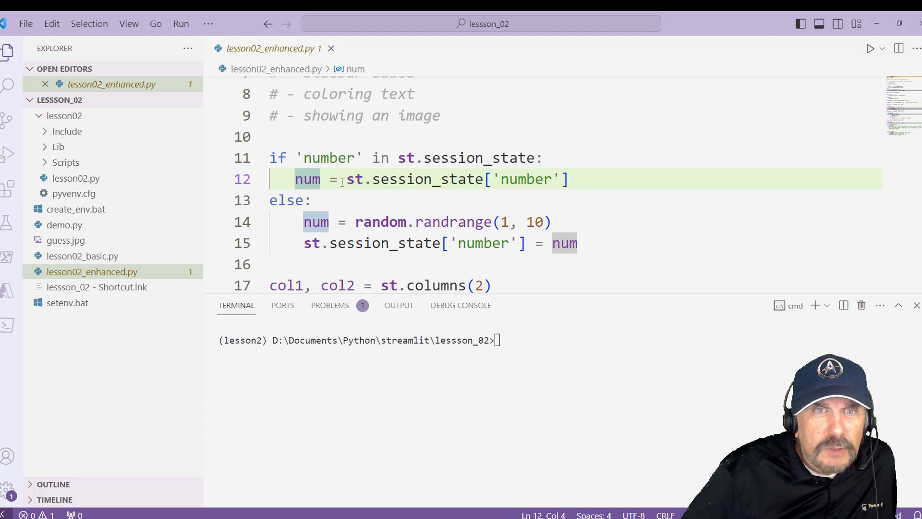
left_click_drag(347, 179, 568, 179)
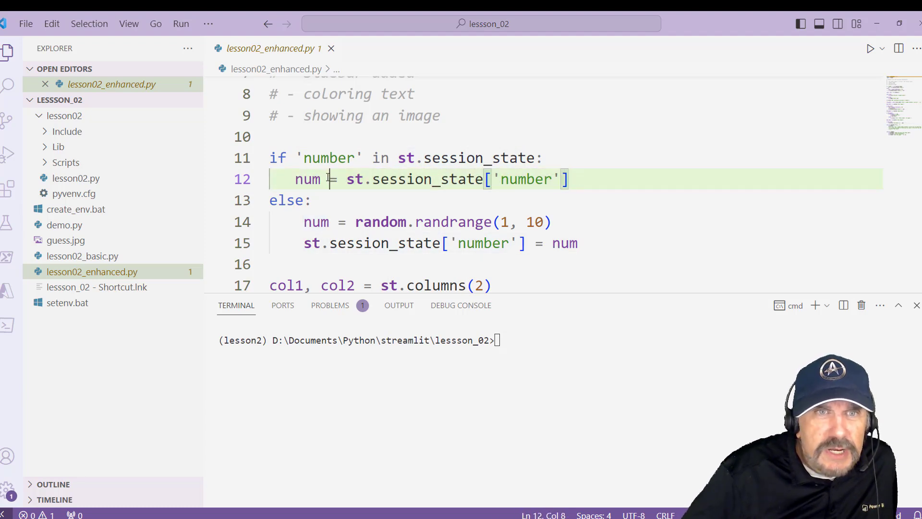
double_click(308, 179)
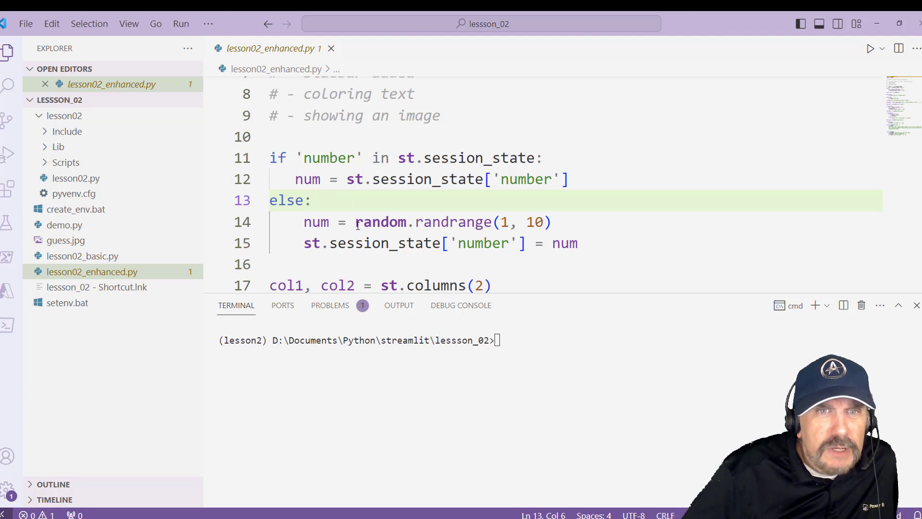
left_click_drag(356, 222, 550, 222)
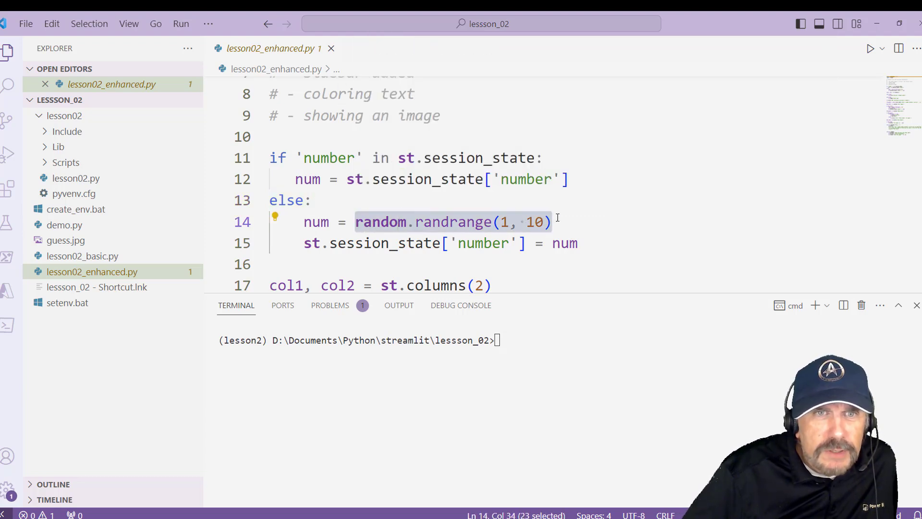
left_click(363, 221)
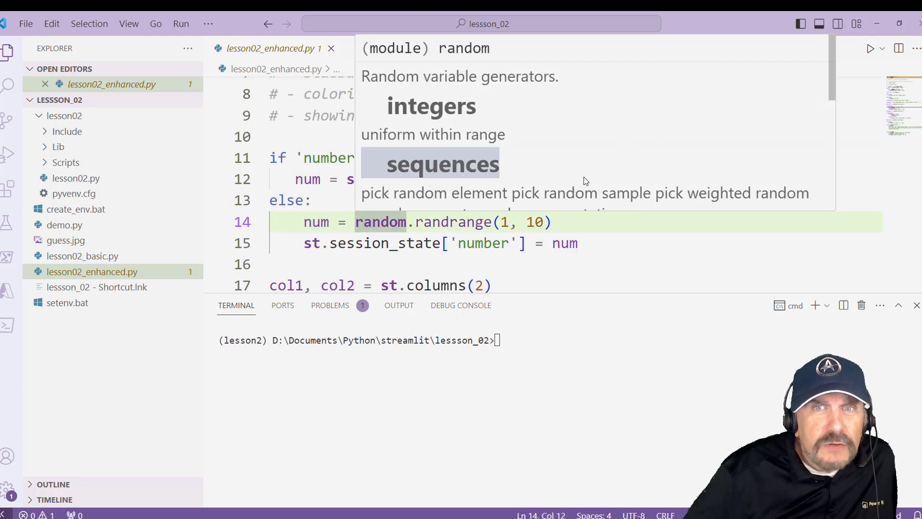
left_click(601, 225)
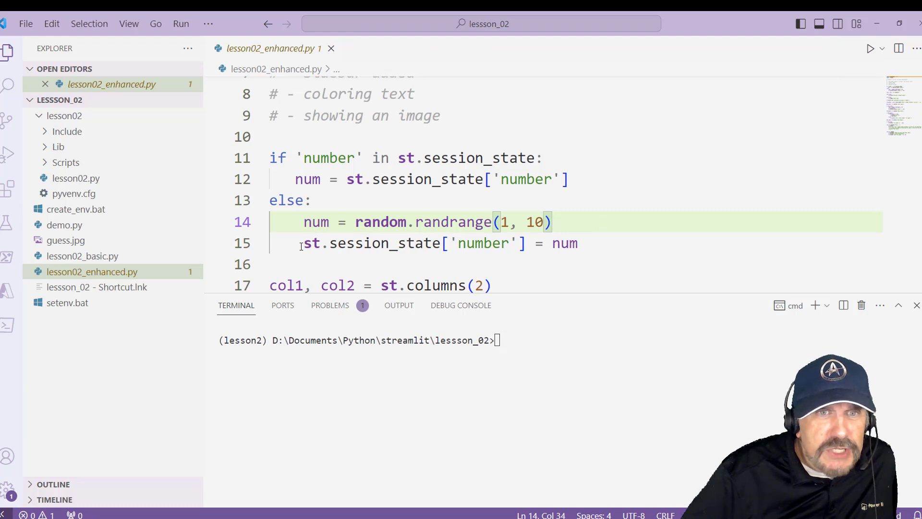
left_click_drag(304, 244, 435, 243)
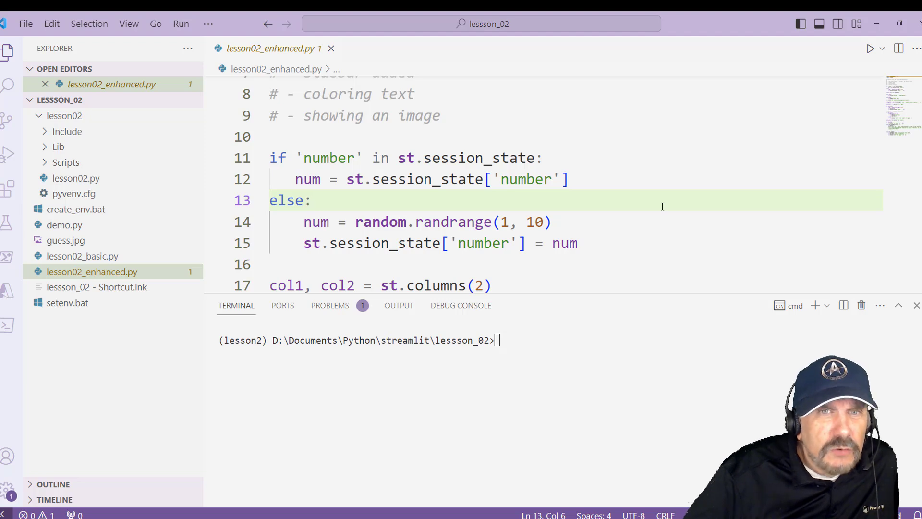
Review the column layout code around the col1 variable on line 17
left_click(313, 200)
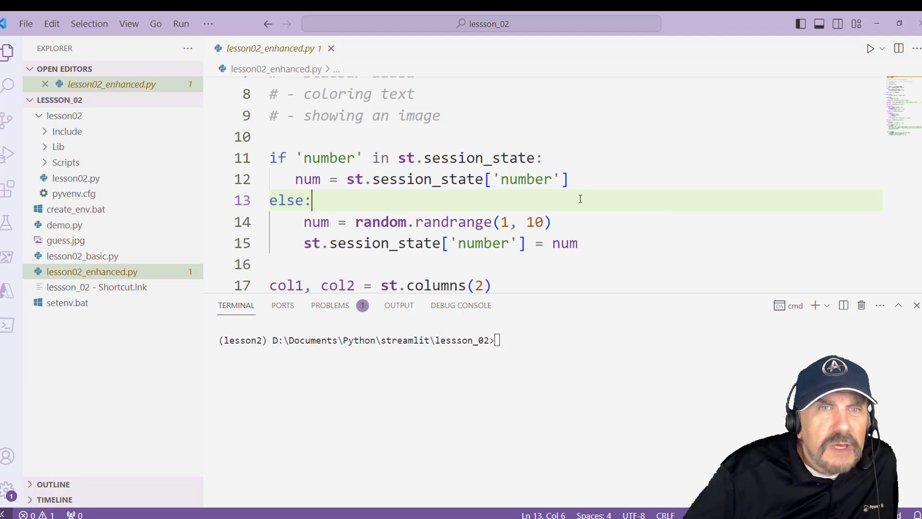
mouse_move(514, 210)
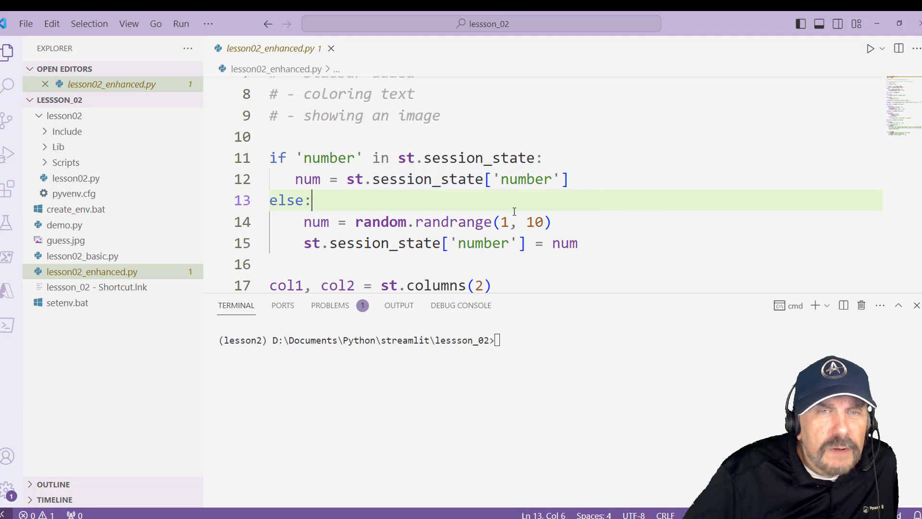
double_click(307, 179)
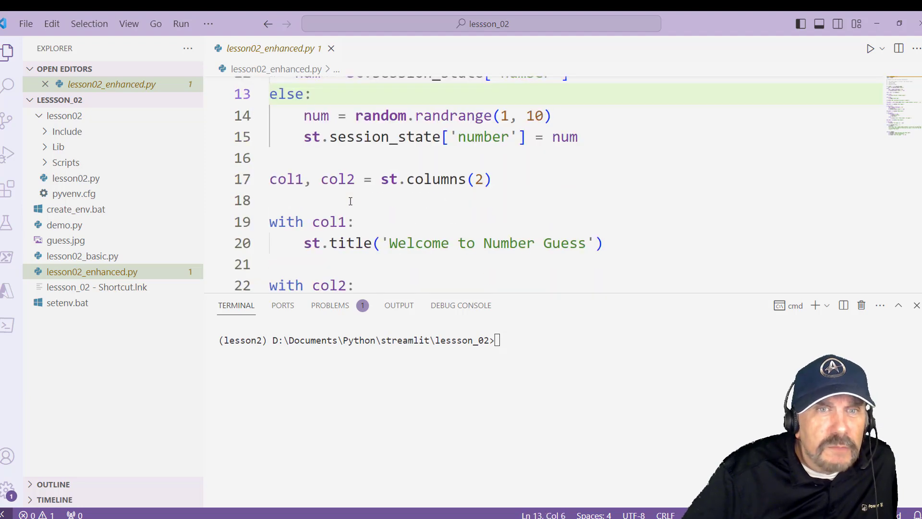
left_click(363, 200)
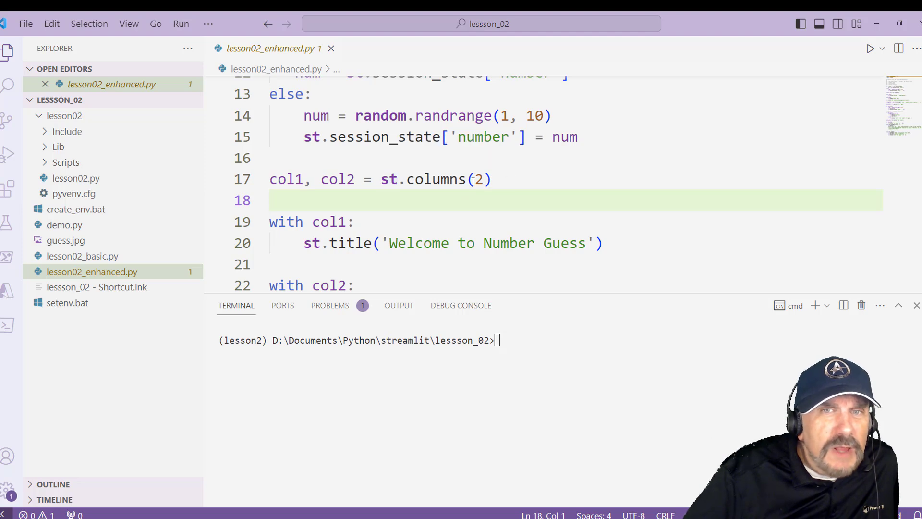
left_click(288, 200)
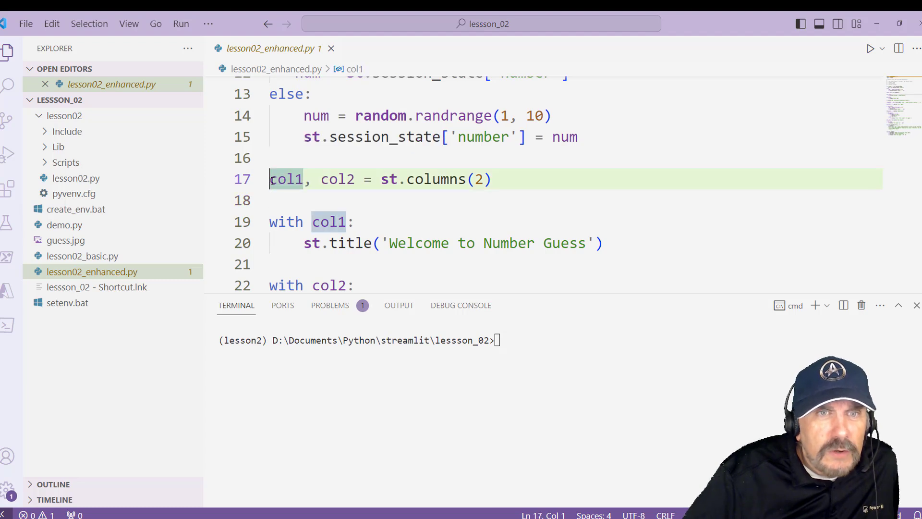
double_click(336, 179)
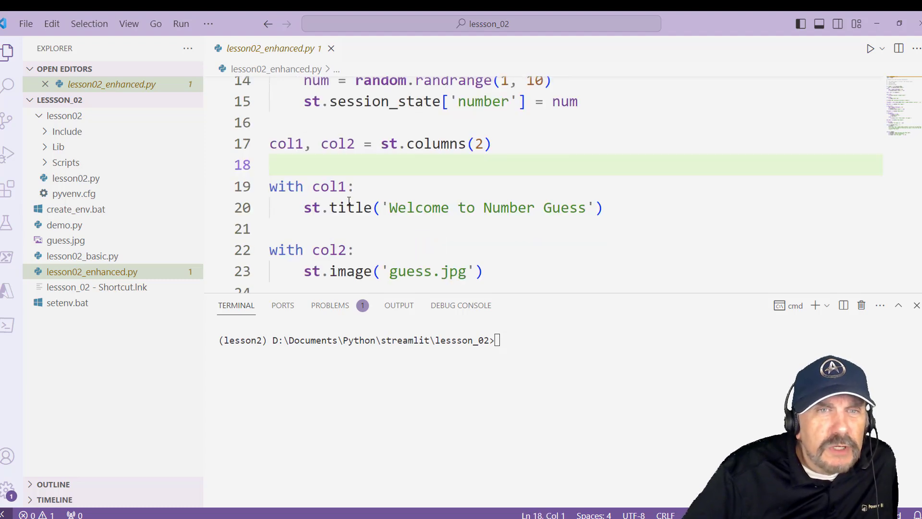
left_click_drag(269, 186, 352, 187)
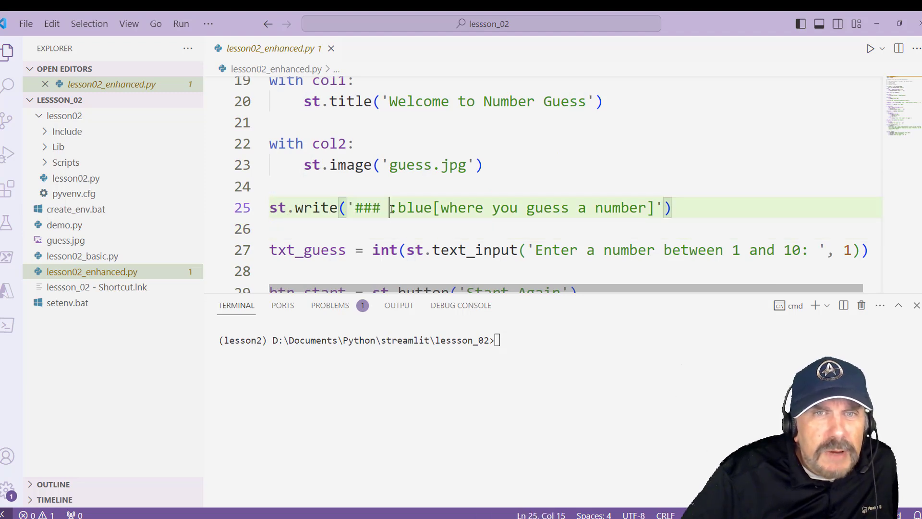
double_click(412, 208)
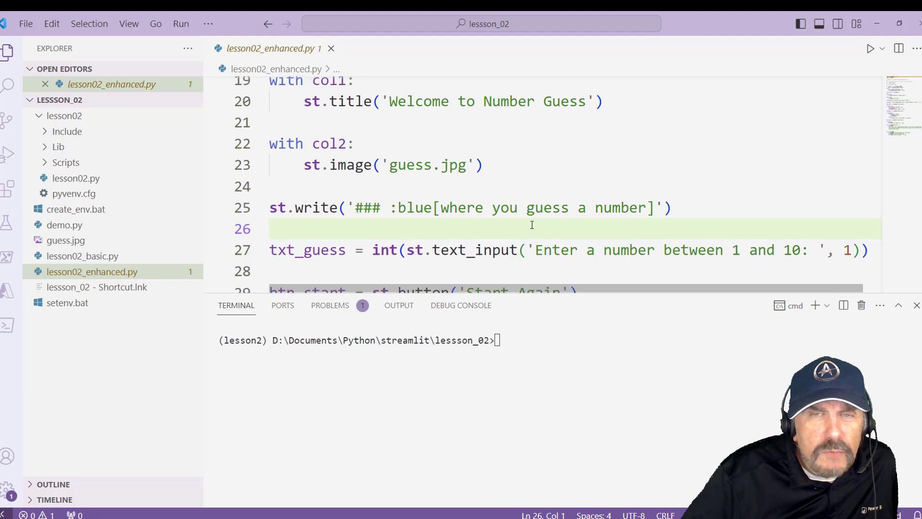
Review the txt_guess input variable on line 27
scroll("down", 3)
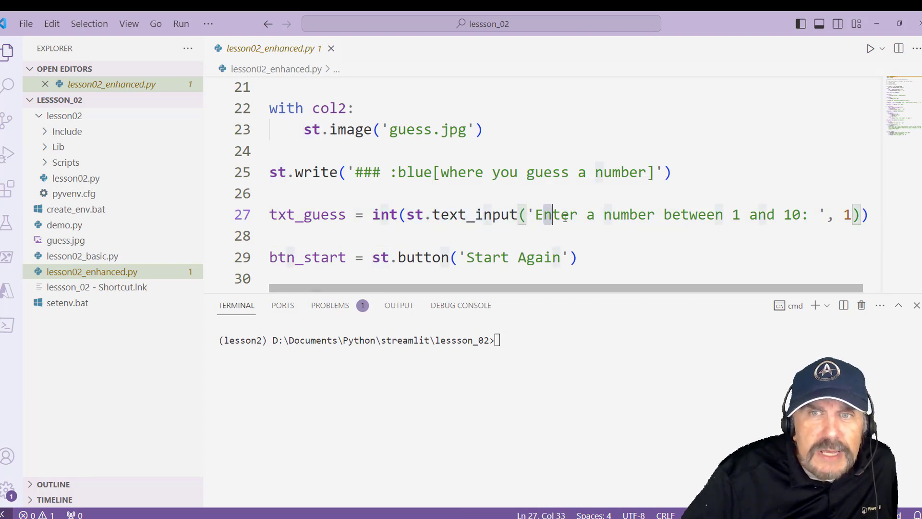
left_click_drag(535, 214, 751, 214)
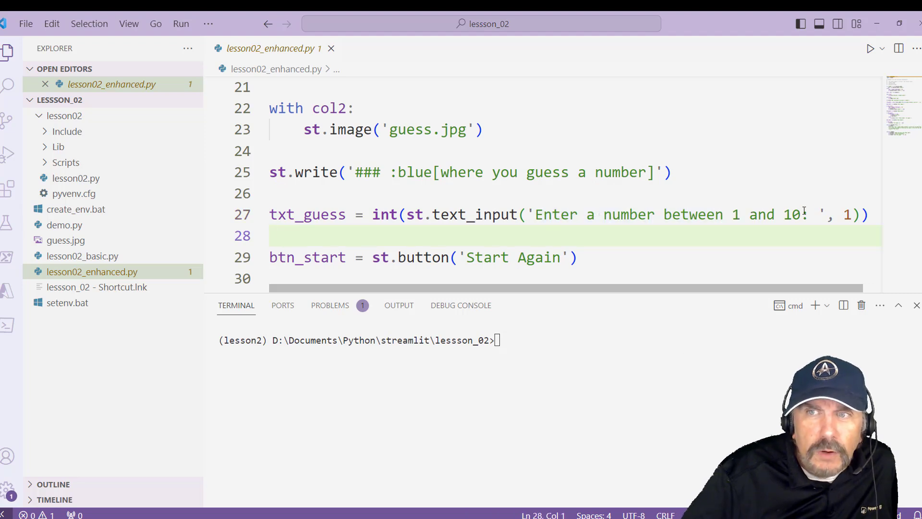
double_click(385, 214)
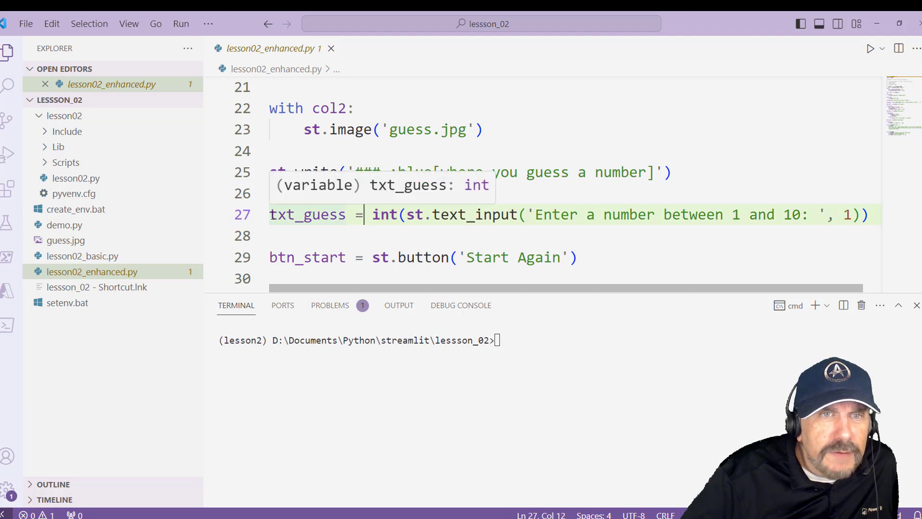
double_click(307, 215)
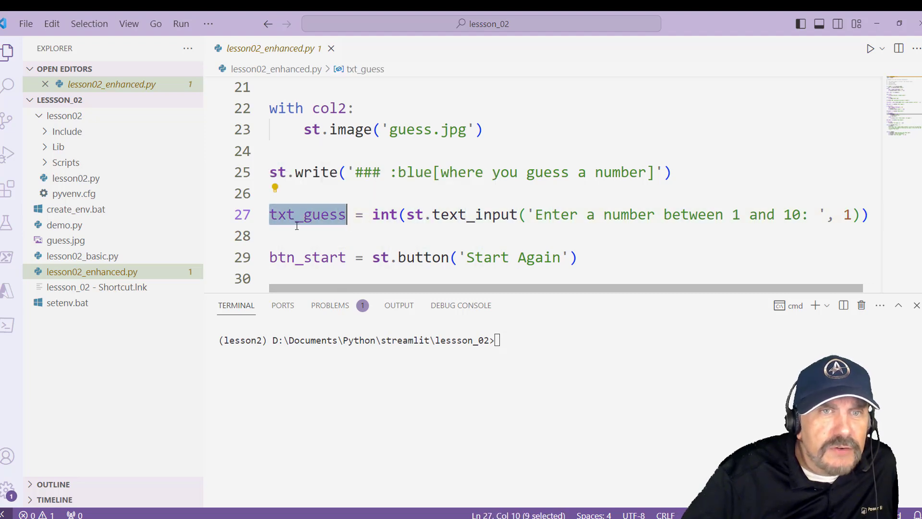
left_click(294, 216)
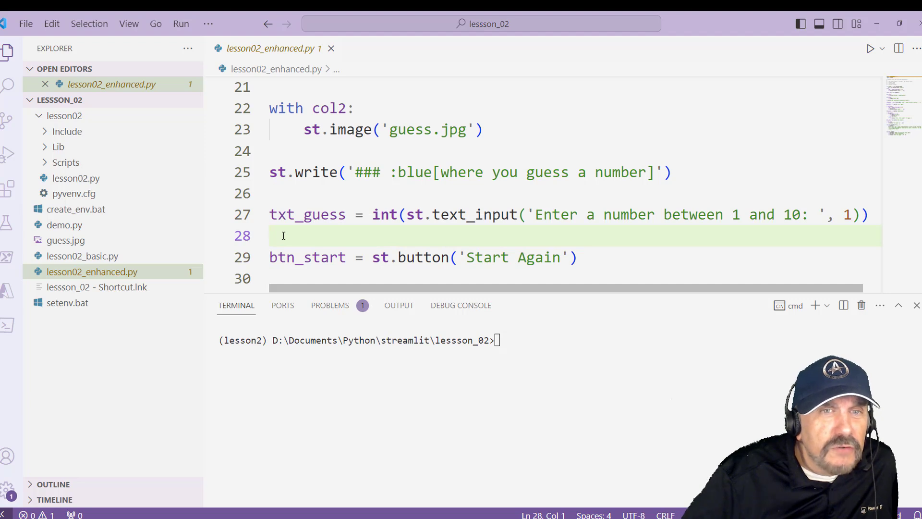
double_click(307, 214)
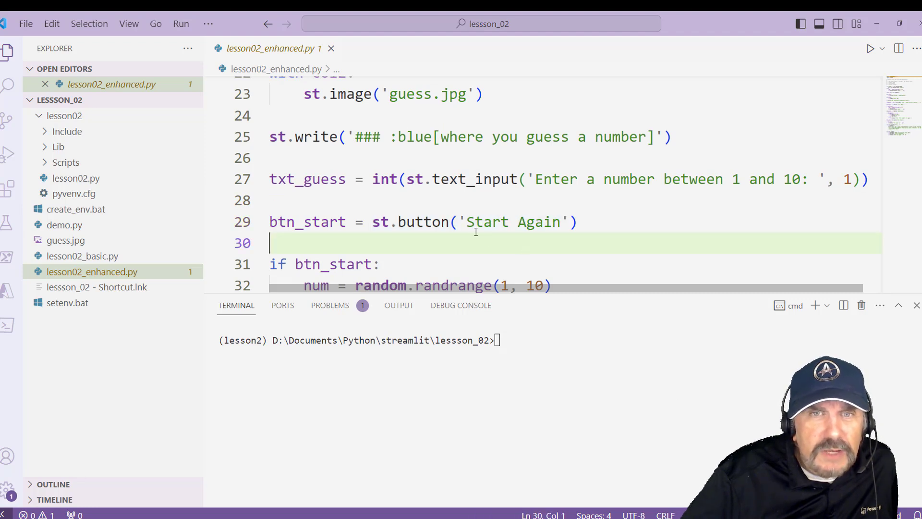
Review the line that displays the generated number
scroll("down", 3)
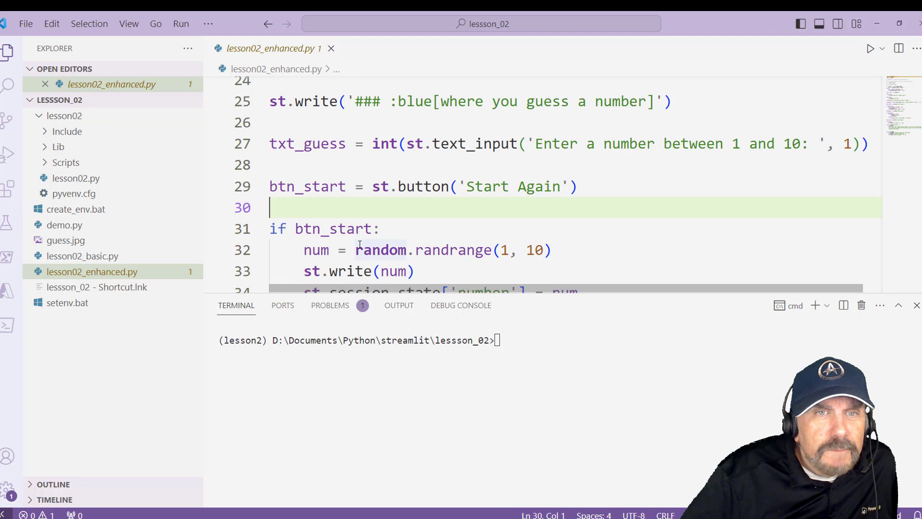
scroll("down", 3)
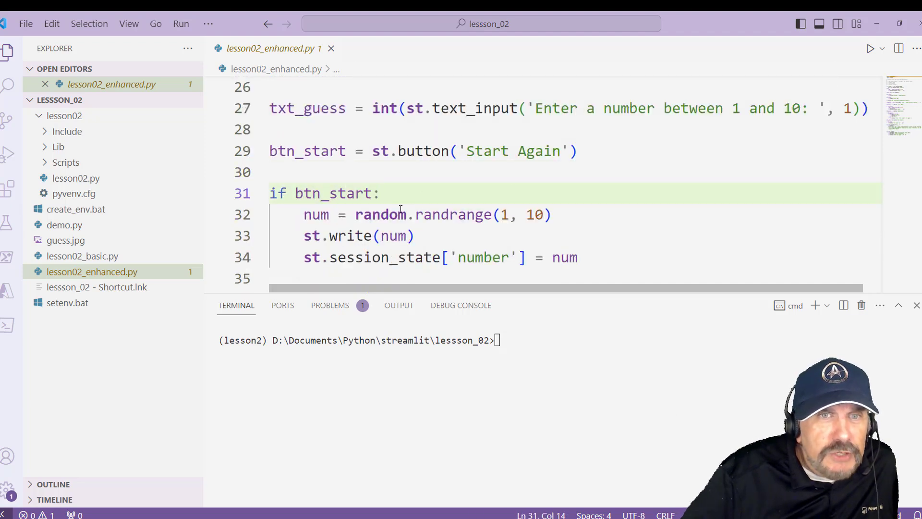
left_click_drag(304, 215, 450, 214)
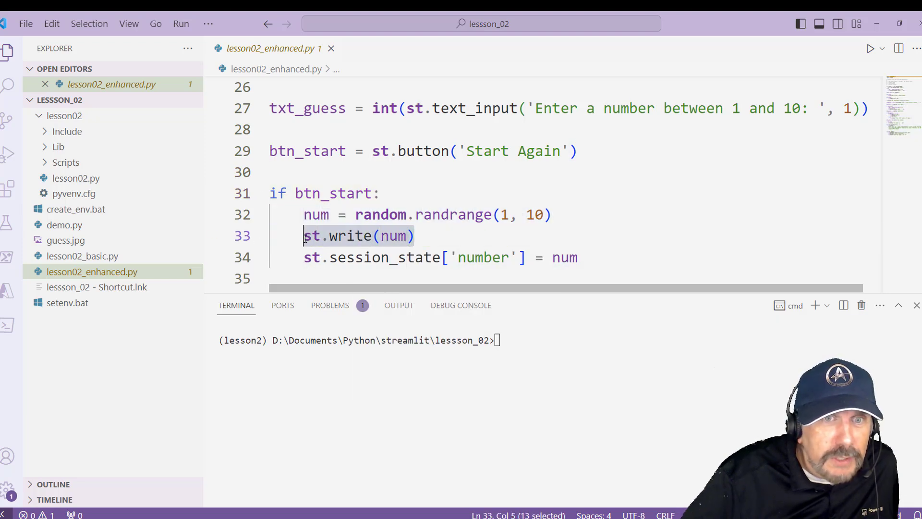
left_click(442, 234)
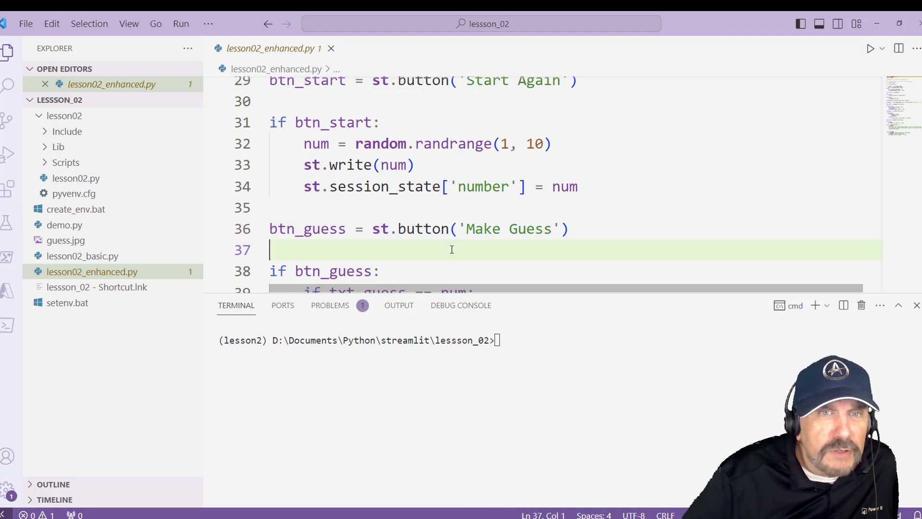
Review the Make Guess condition and the check comparing the guess to the number
scroll("down", 3)
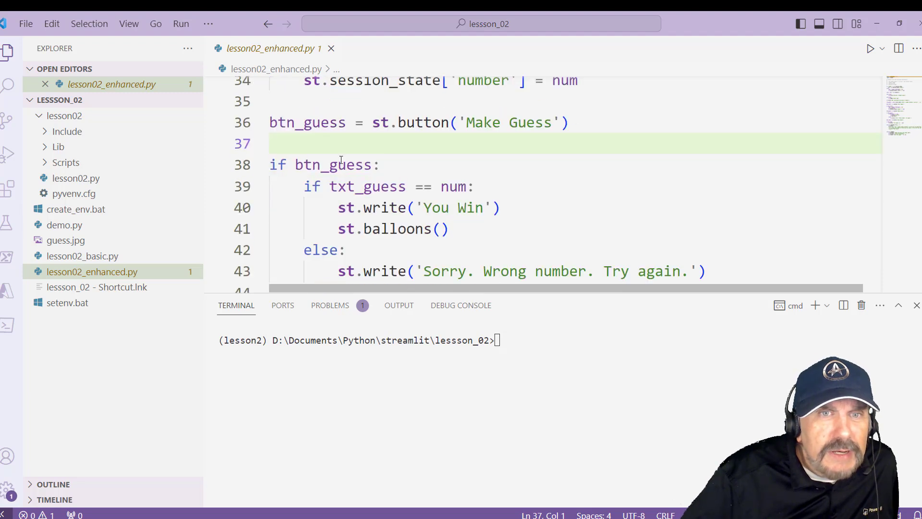
left_click_drag(267, 165, 380, 165)
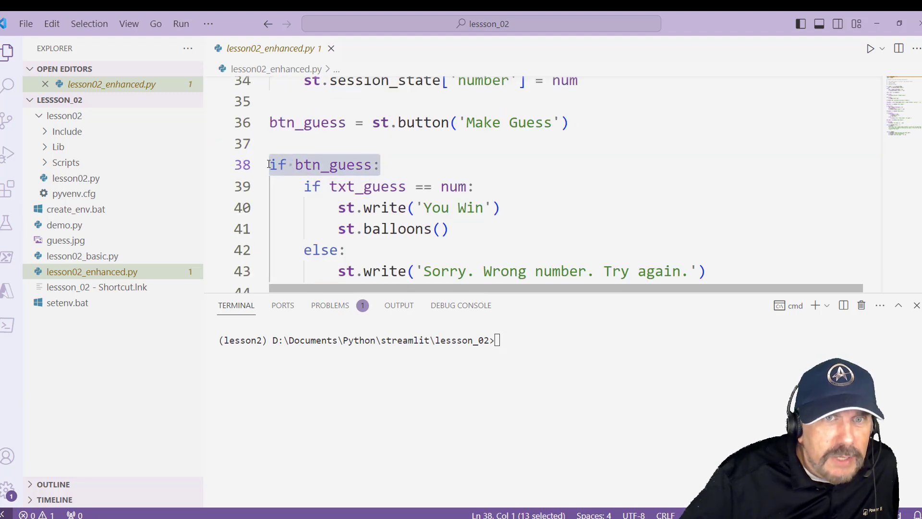
left_click(380, 165)
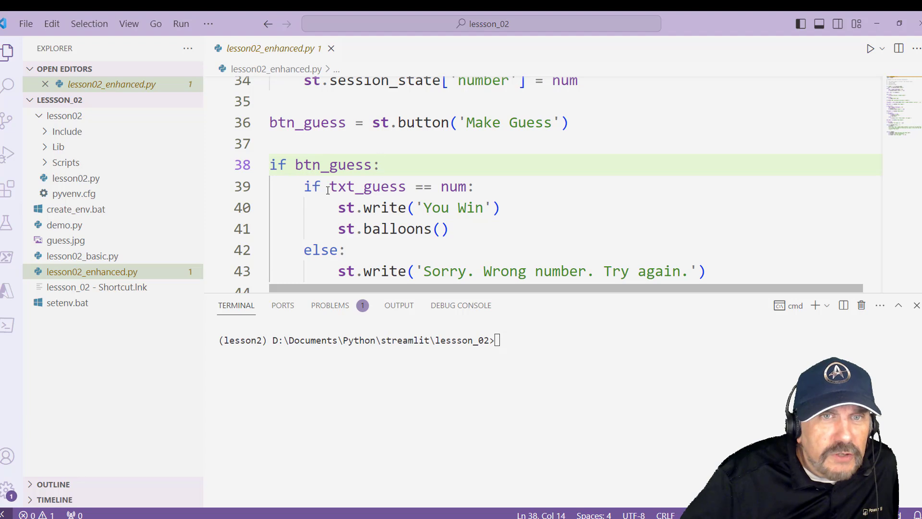
left_click_drag(303, 187, 406, 186)
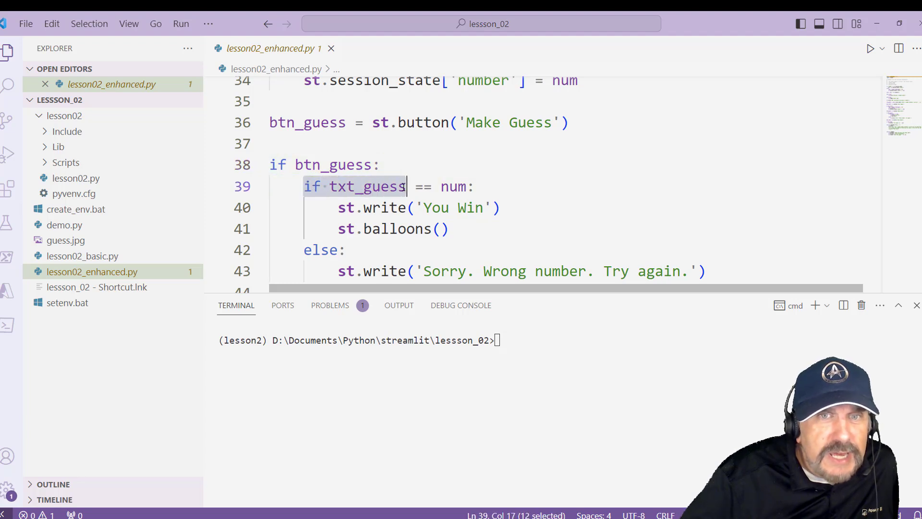
left_click(475, 186)
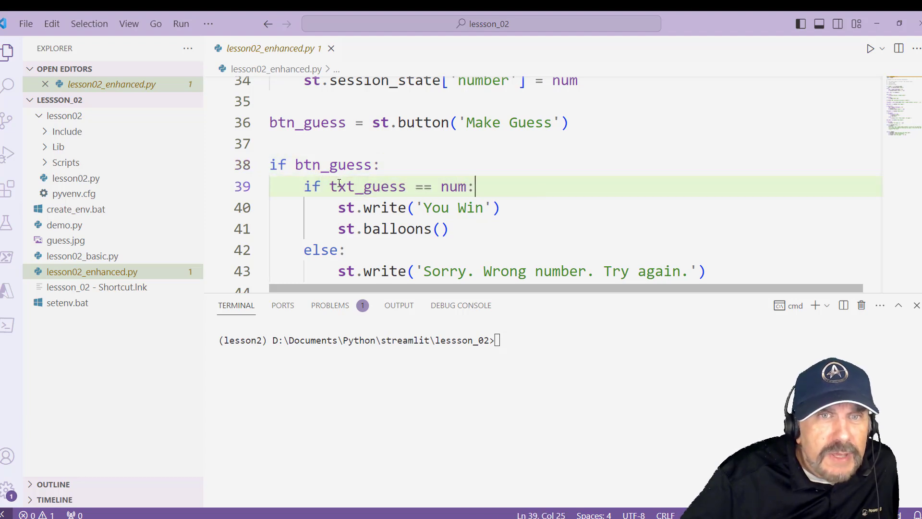
double_click(367, 186)
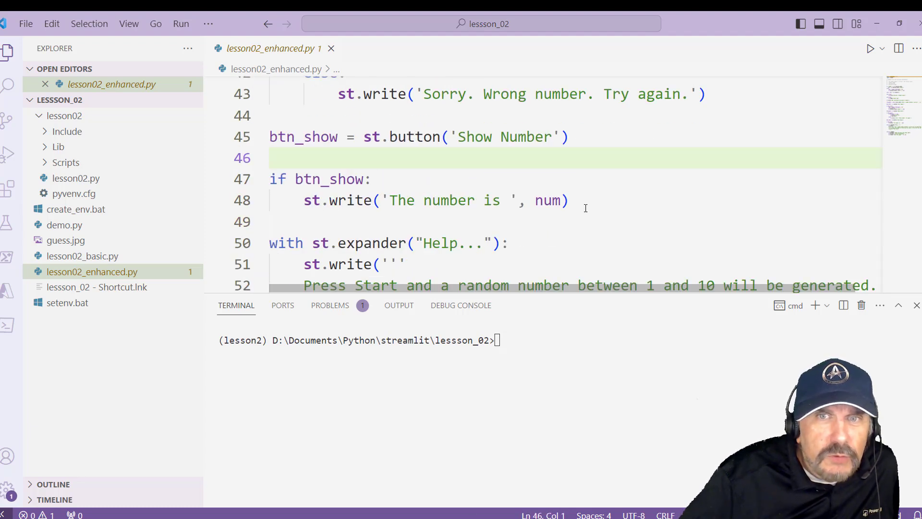
left_click(432, 222)
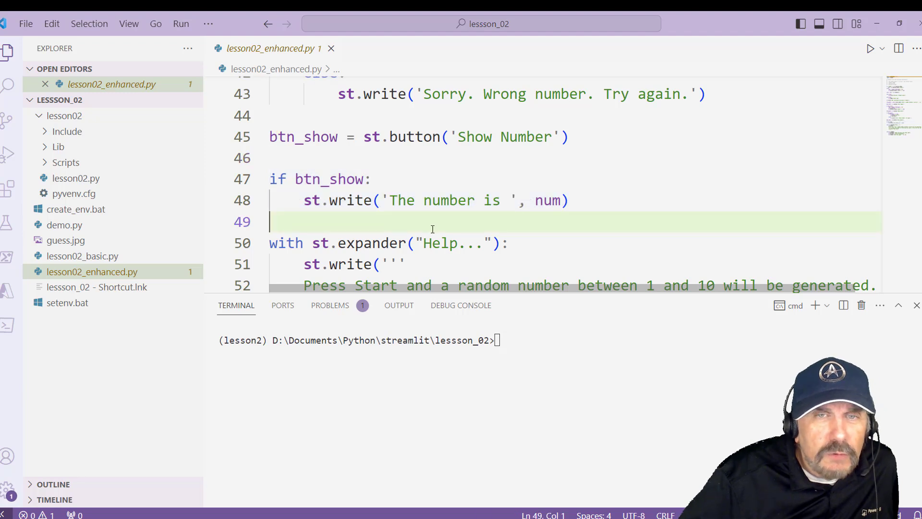
Review the script's closing lines, then begin the 'streamlit run lesson02_enhanced.py' command in the terminal
scroll("down", 3)
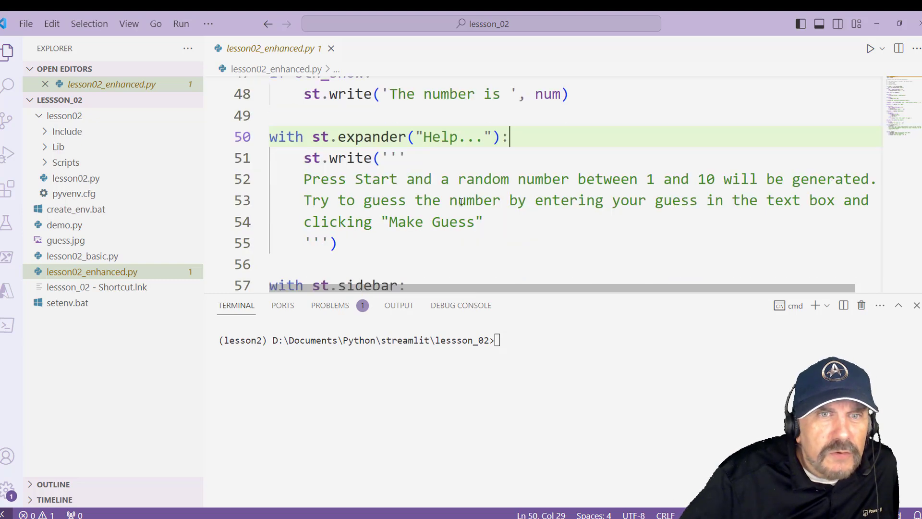
scroll("down", 3)
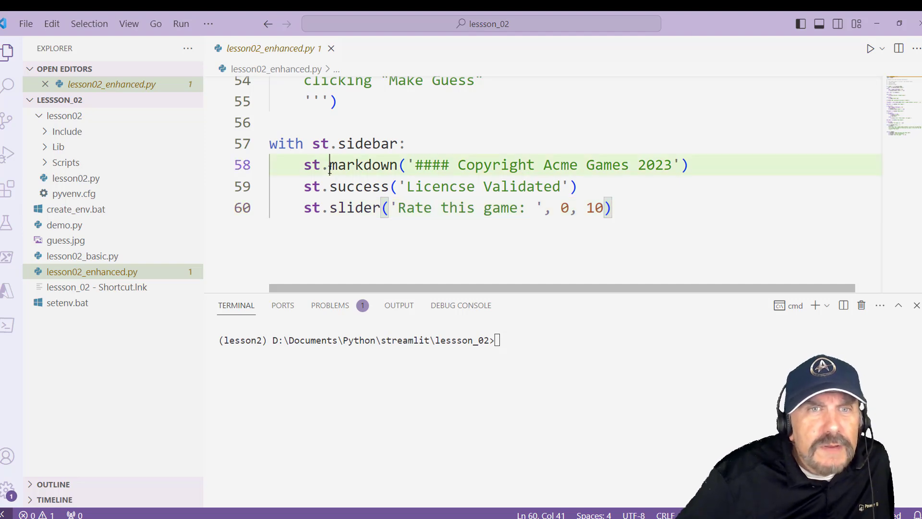
double_click(364, 165)
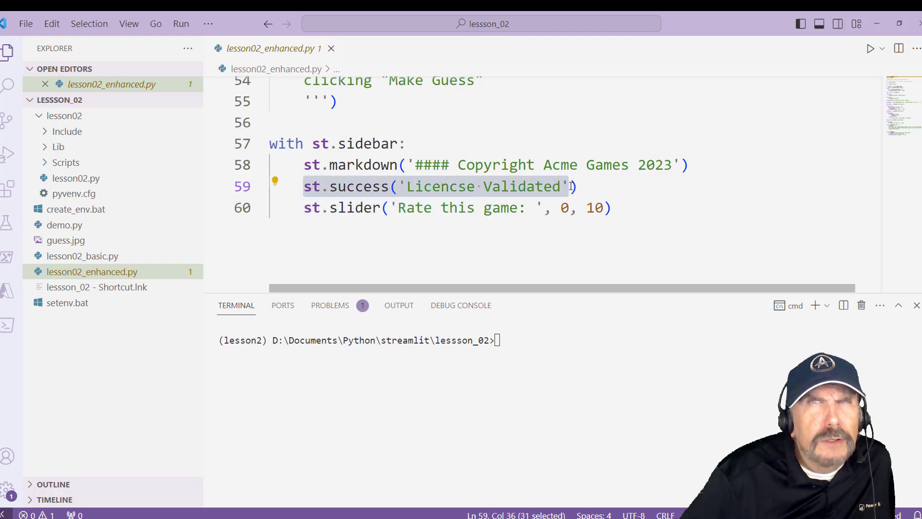
left_click(363, 186)
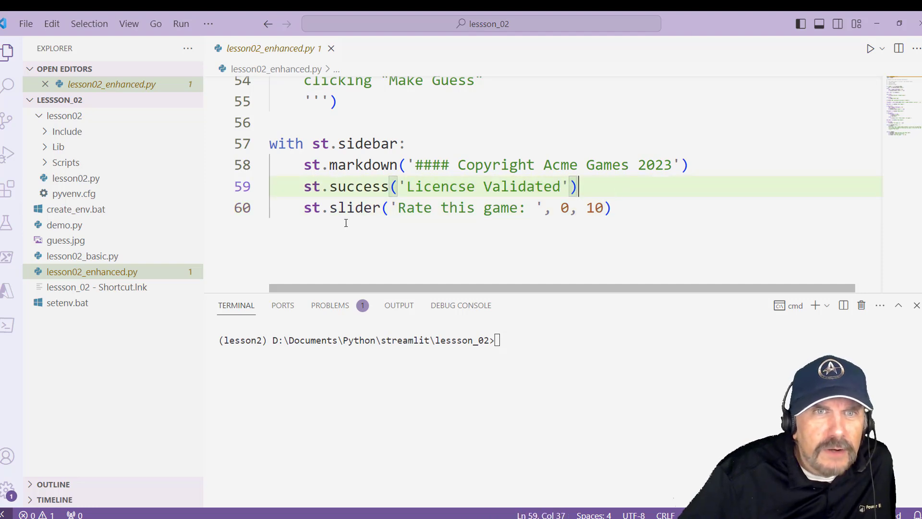
left_click(611, 207)
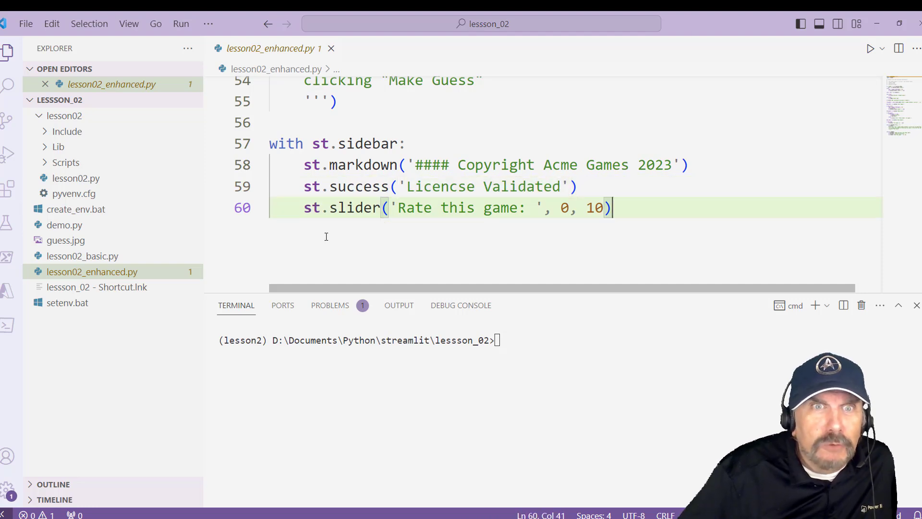
double_click(358, 207)
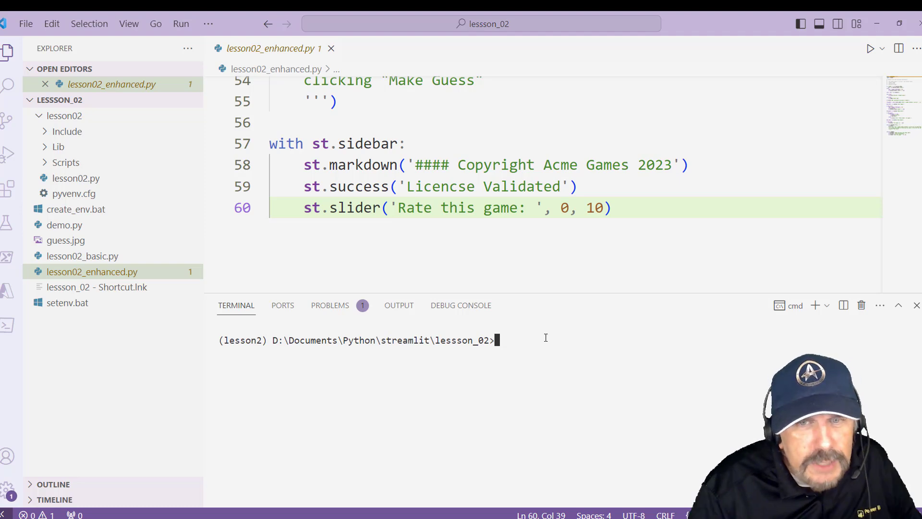
type("streamlit")
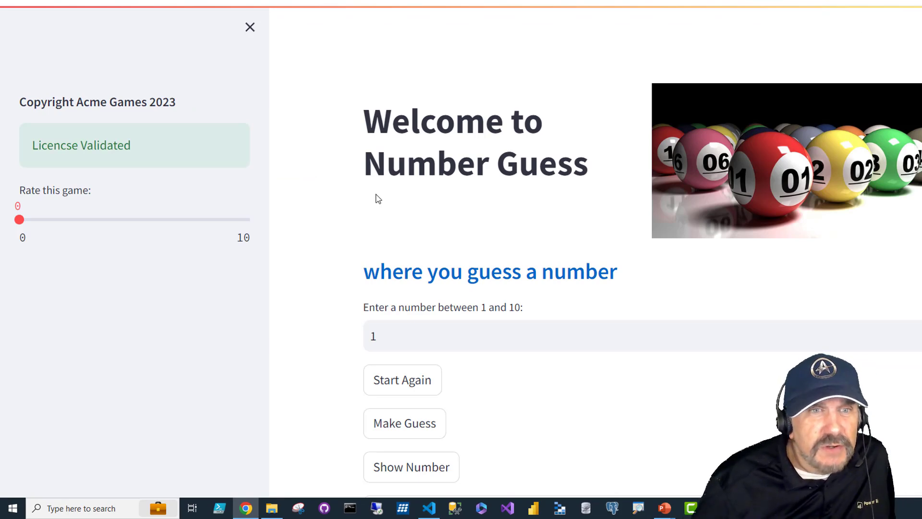
mouse_move(805, 168)
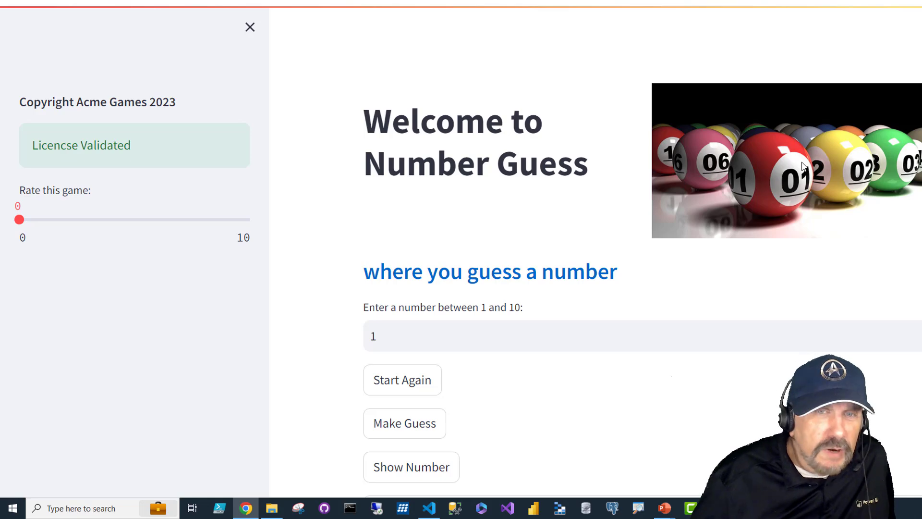
mouse_move(709, 208)
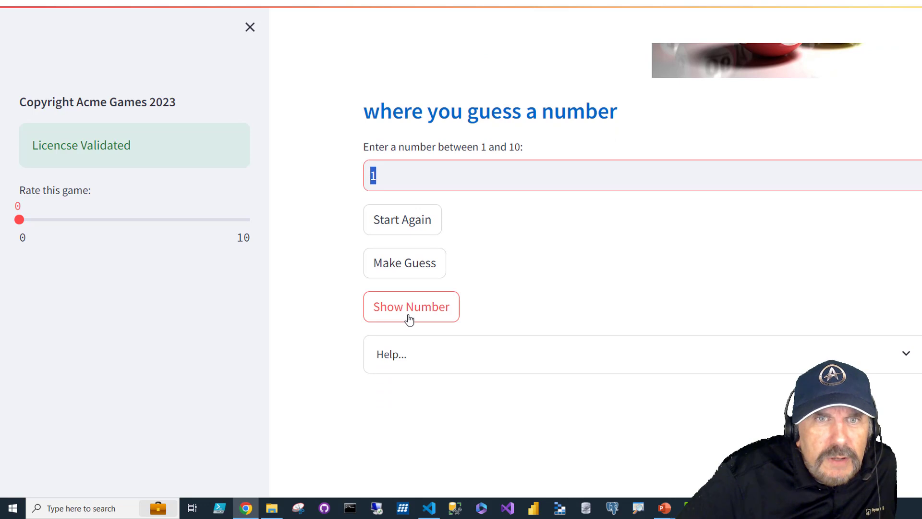
mouse_move(481, 333)
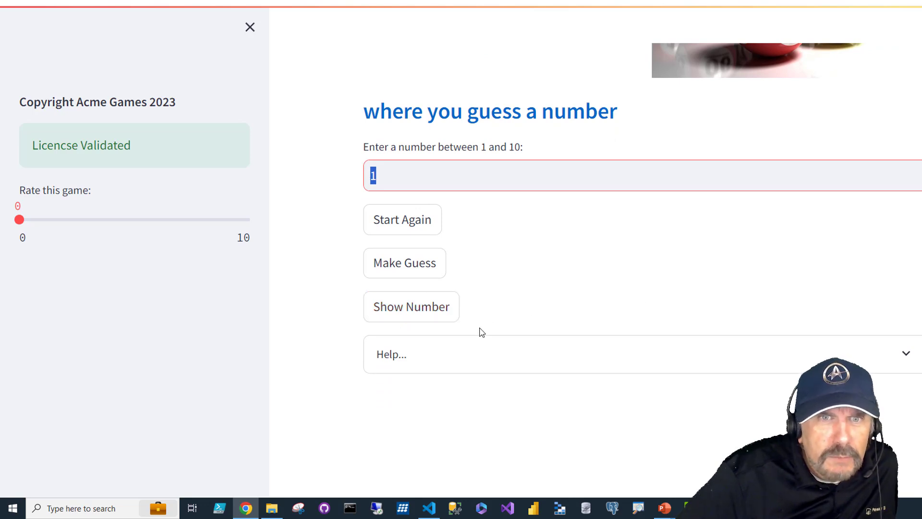
Reveal the secret number, guess 9 to get 'You Win', and expand the Help section
left_click(411, 306)
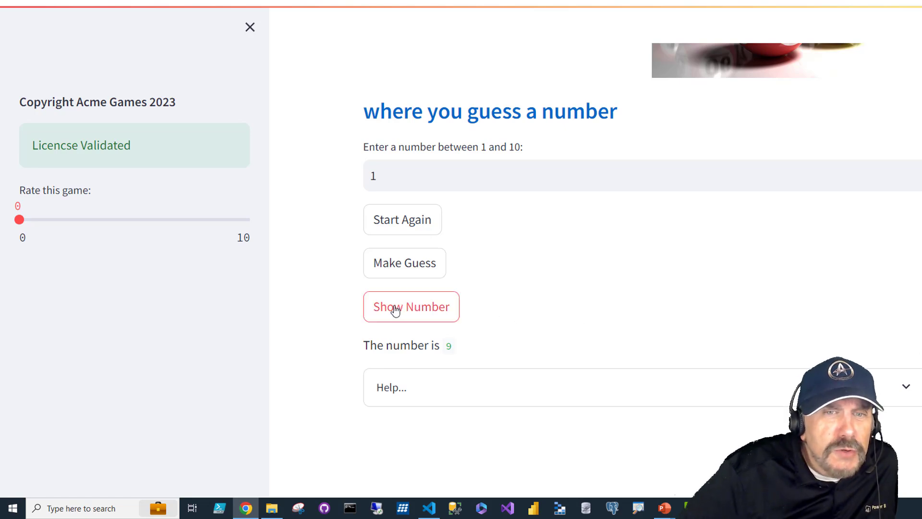
mouse_move(411, 317)
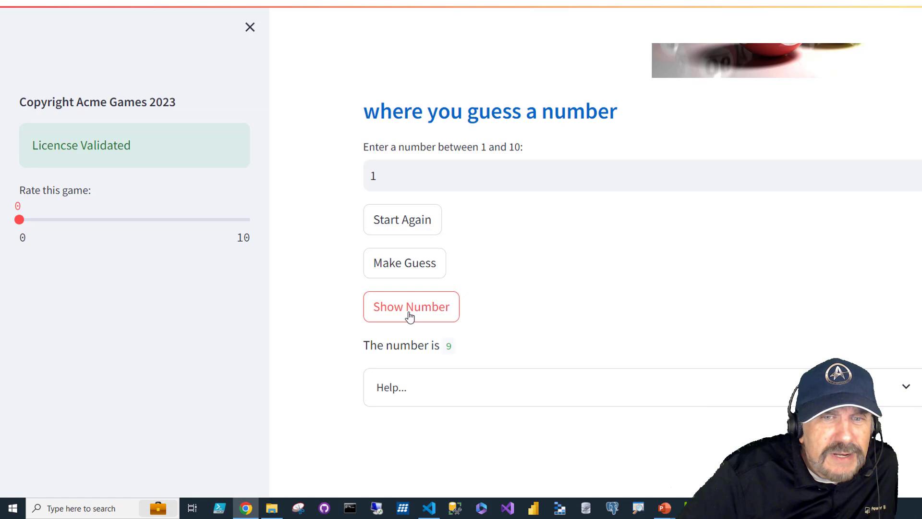
mouse_move(452, 356)
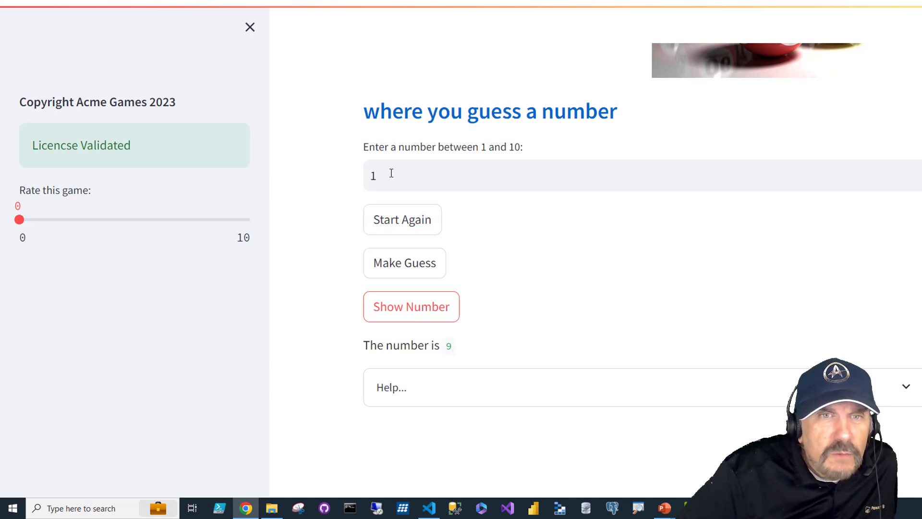
left_click(404, 263)
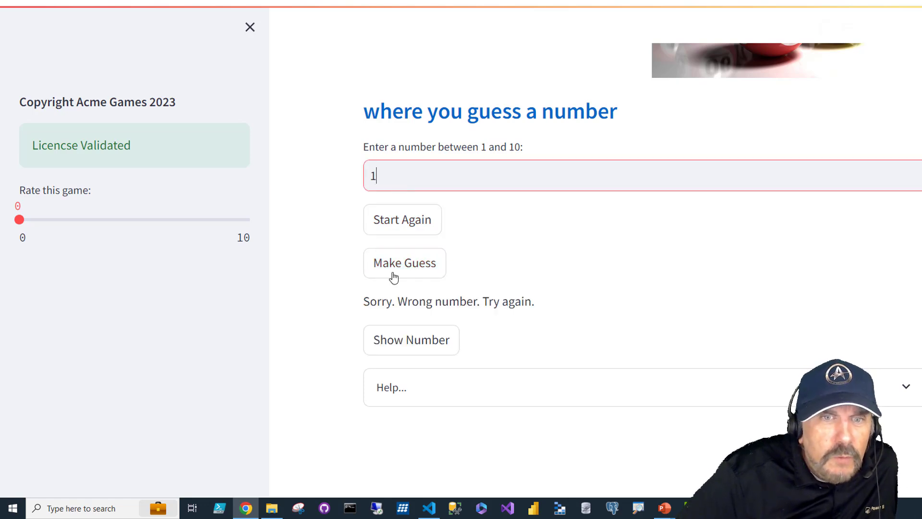
type("9")
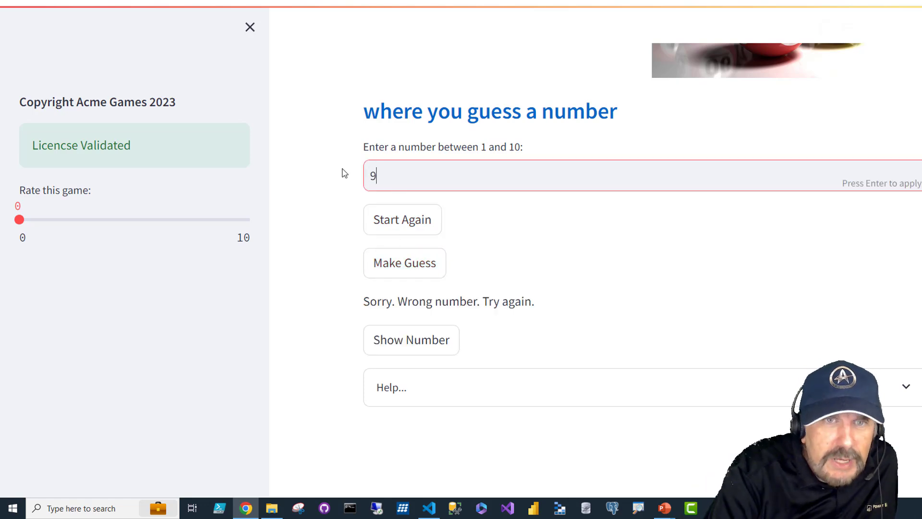
left_click(405, 262)
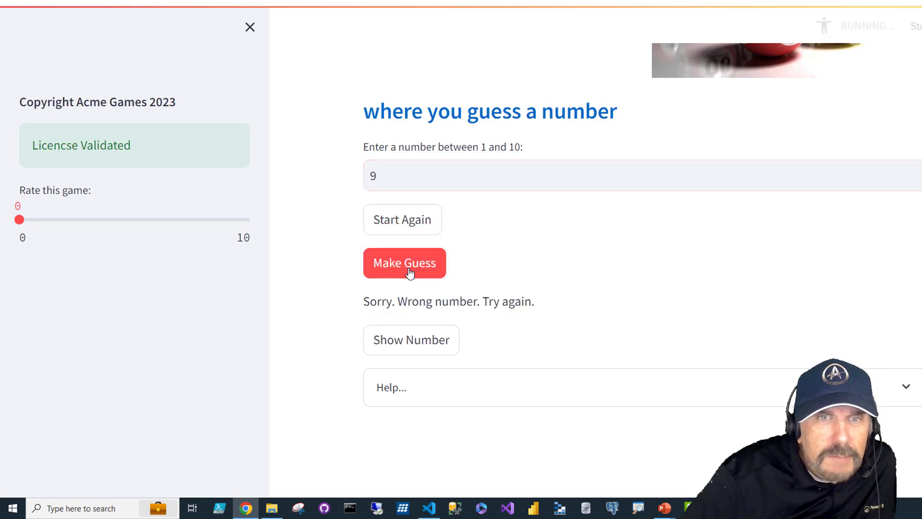
left_click(404, 262)
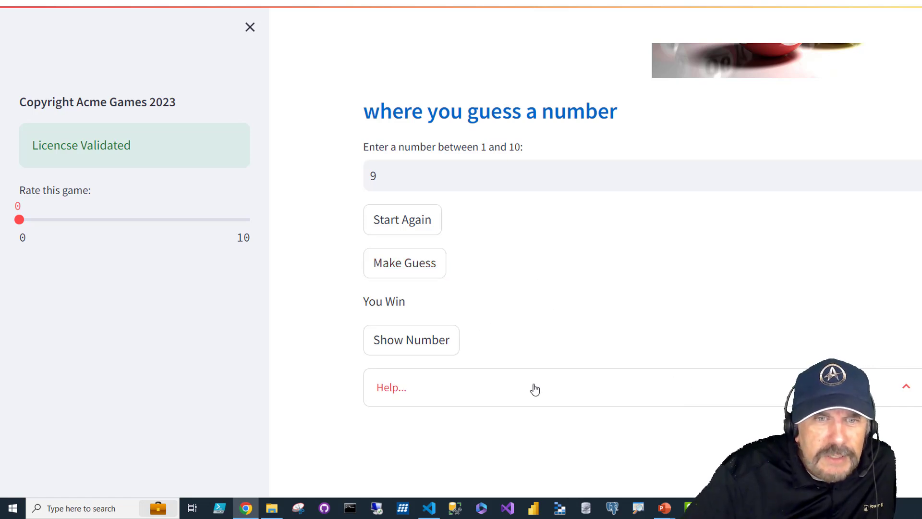
left_click(391, 387)
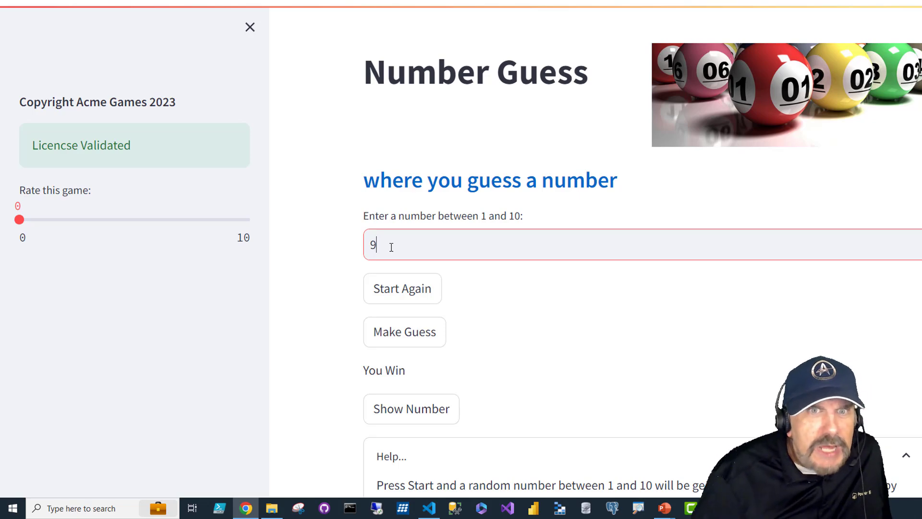
mouse_move(690, 101)
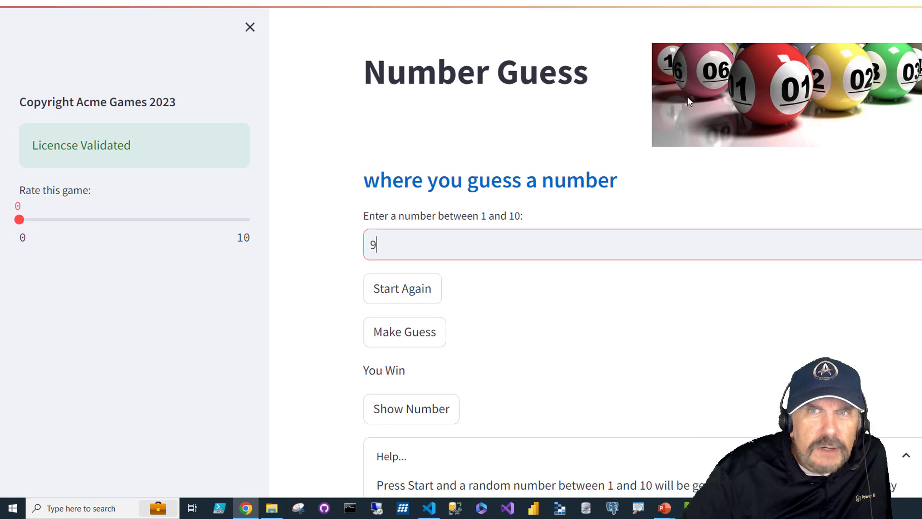
mouse_move(647, 175)
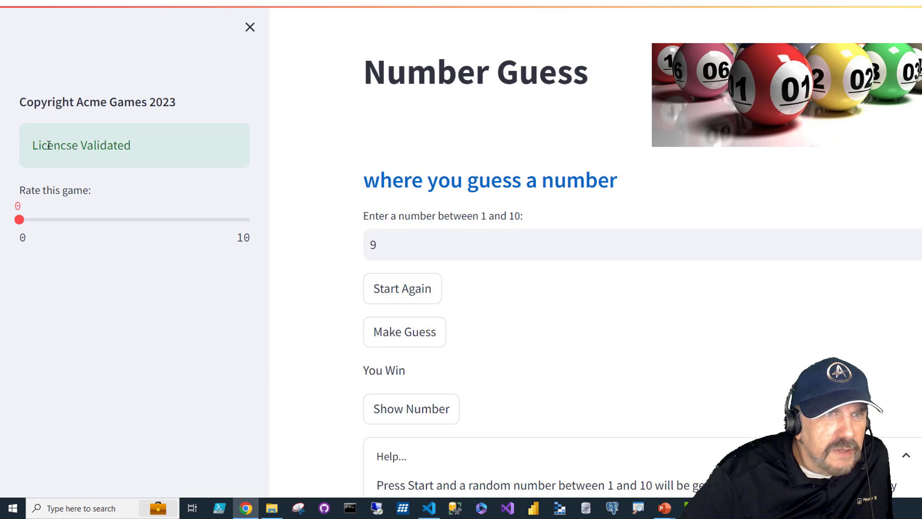
Move the 'Rate this game' slider through 1, 4, 9, 1, 5, 2, 3, 4, then hide and re-show the sidebar
left_click_drag(19, 220, 42, 219)
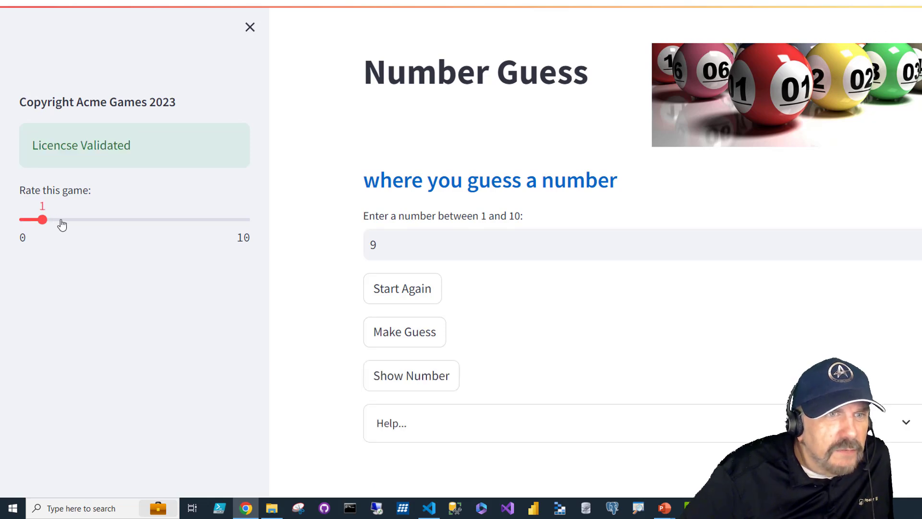
left_click_drag(42, 219, 112, 219)
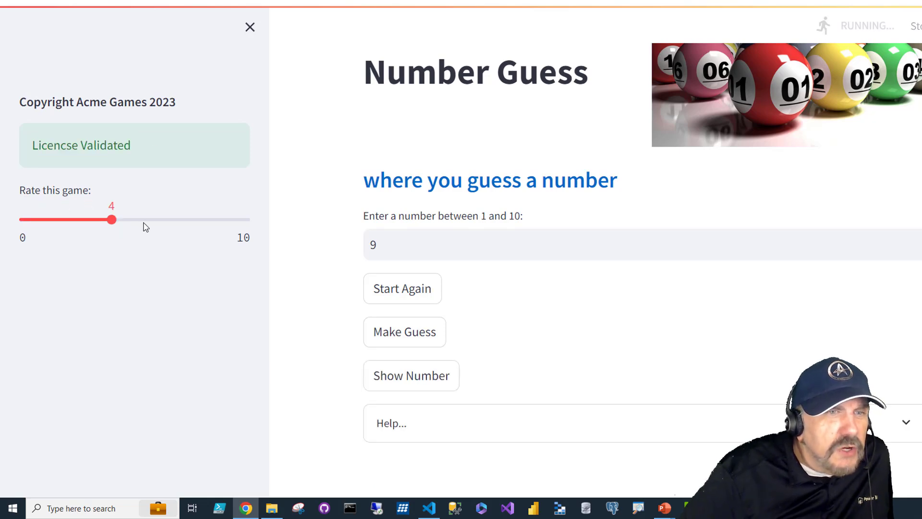
left_click_drag(111, 219, 227, 219)
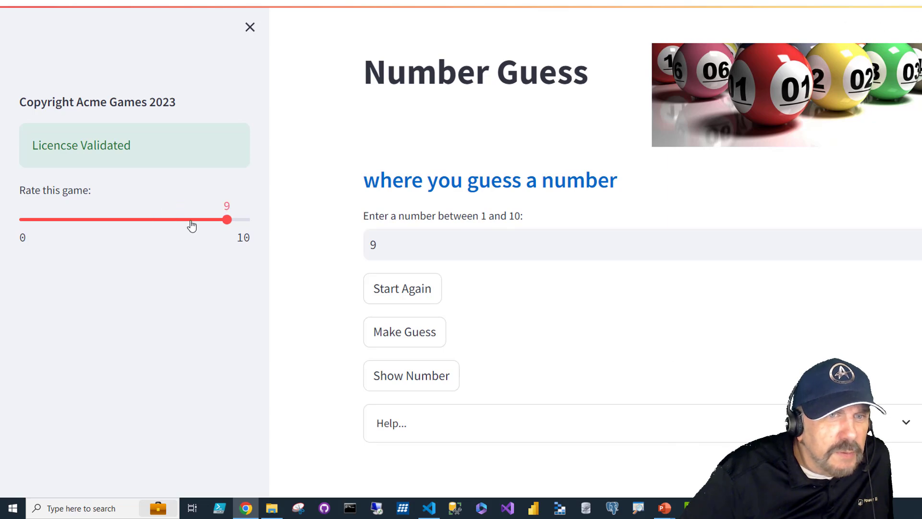
left_click_drag(228, 219, 41, 219)
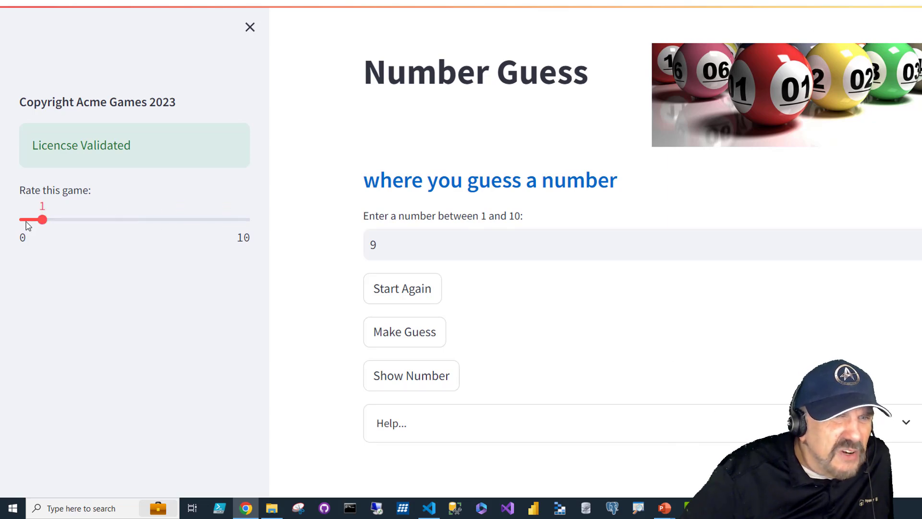
left_click_drag(42, 219, 133, 219)
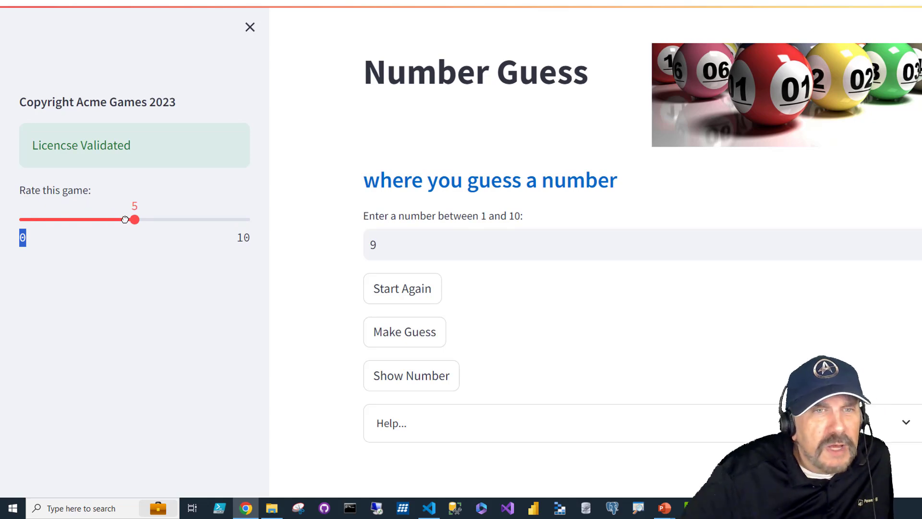
mouse_move(140, 244)
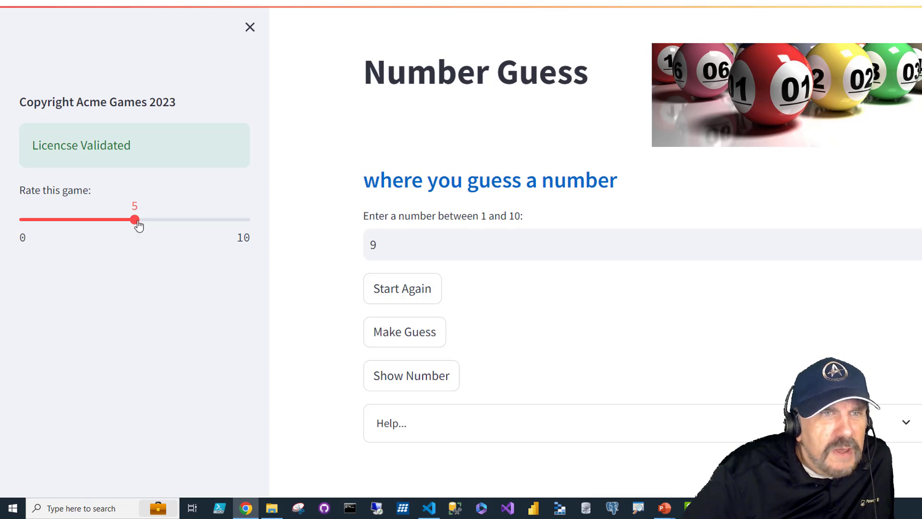
left_click_drag(135, 219, 65, 219)
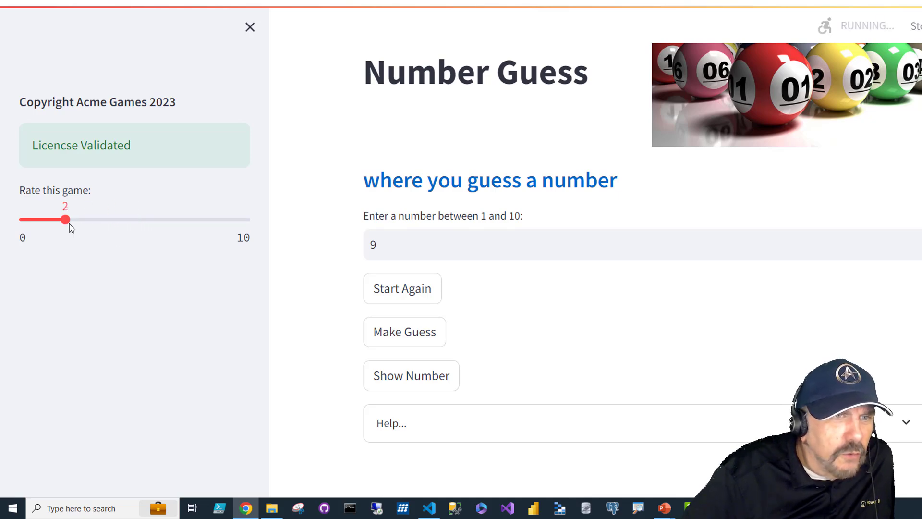
left_click_drag(66, 219, 88, 220)
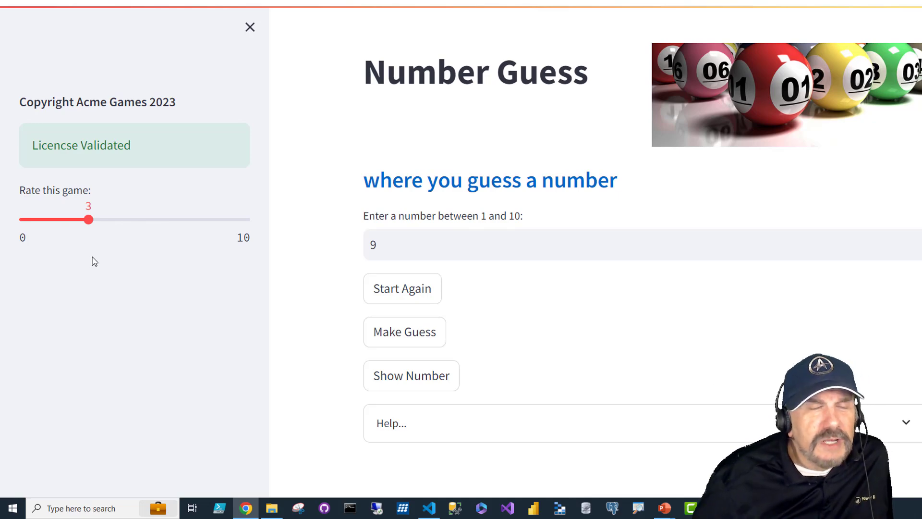
mouse_move(89, 220)
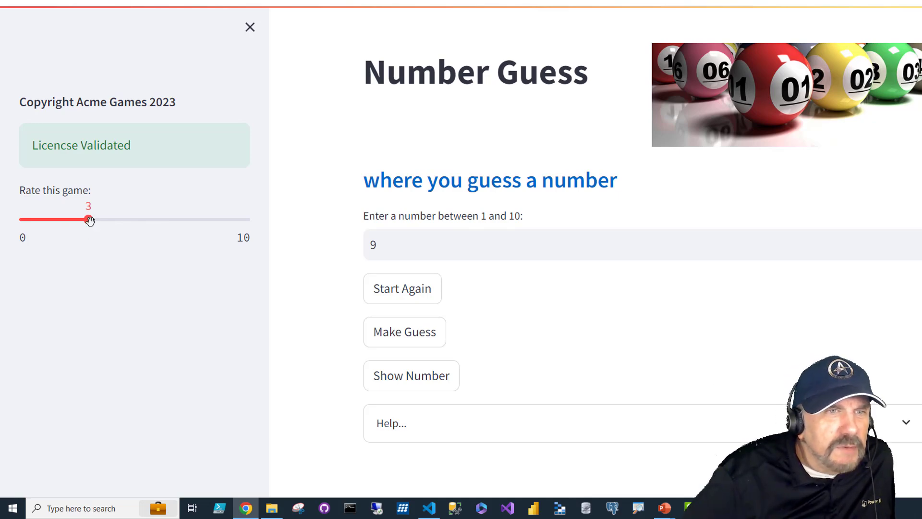
left_click_drag(88, 219, 112, 219)
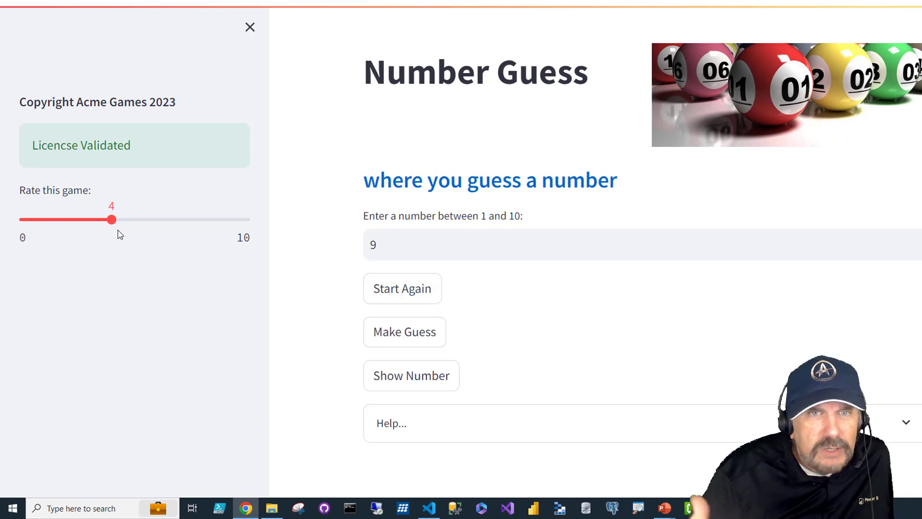
mouse_move(132, 226)
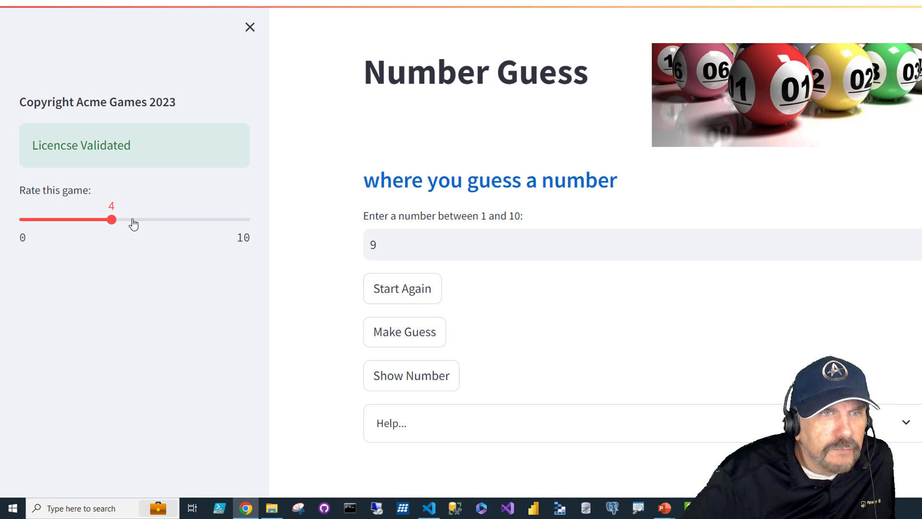
left_click(249, 27)
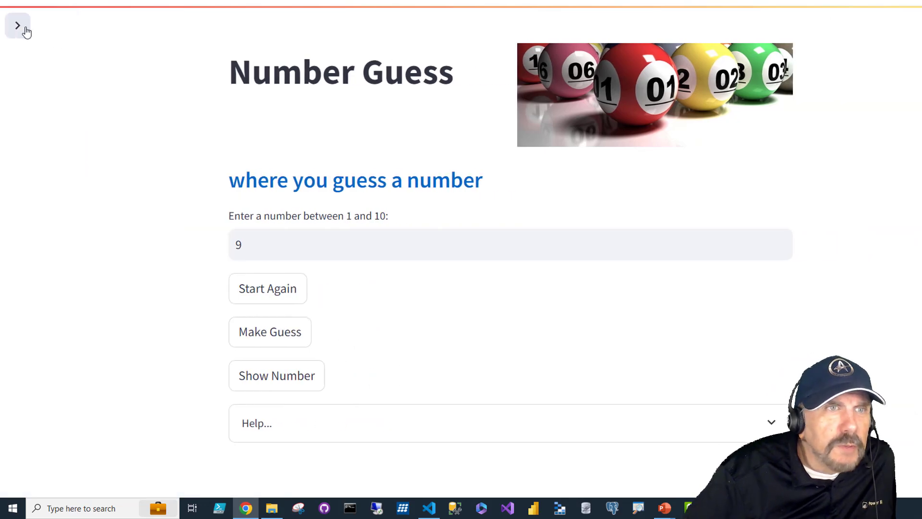
left_click(18, 25)
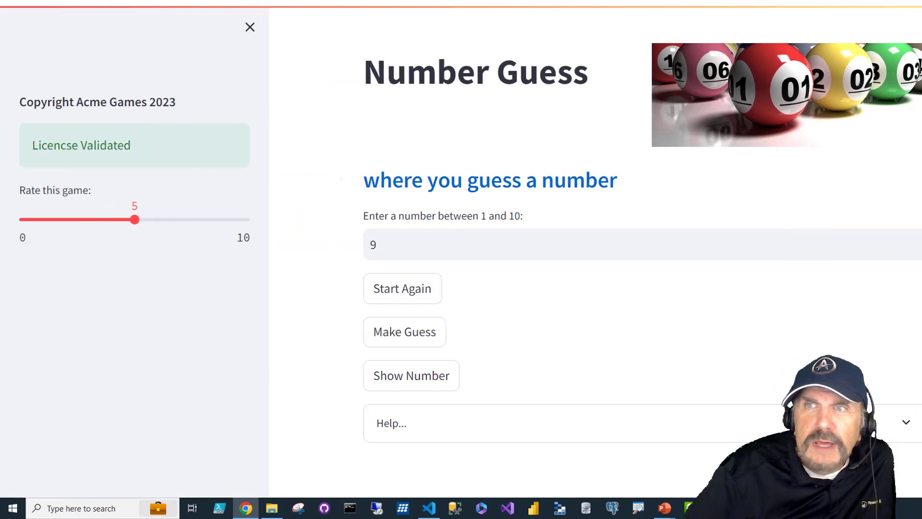
In the app's Settings, switch the theme to Dark and then back to Light
left_click(905, 26)
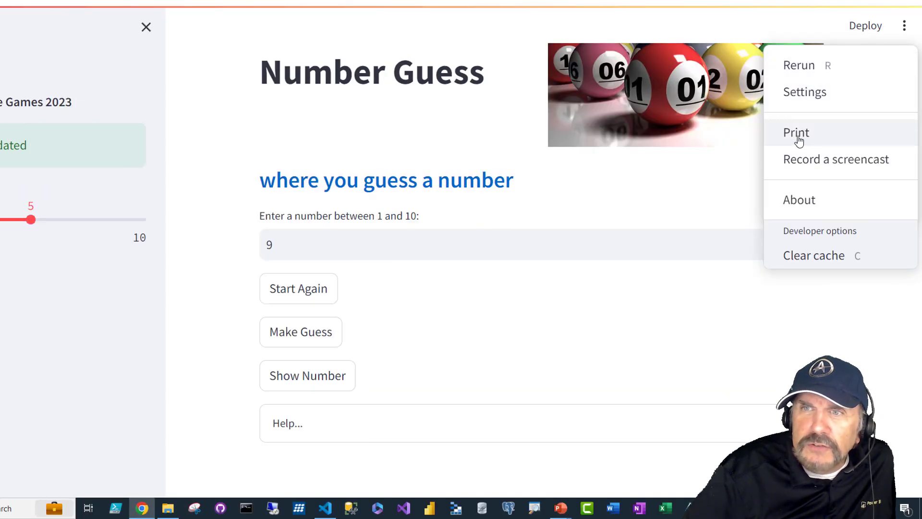
mouse_move(813, 96)
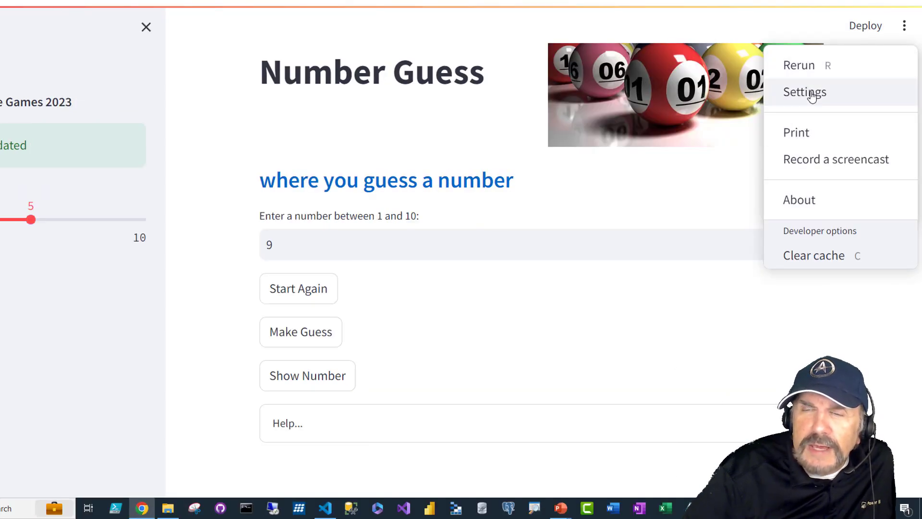
left_click(805, 93)
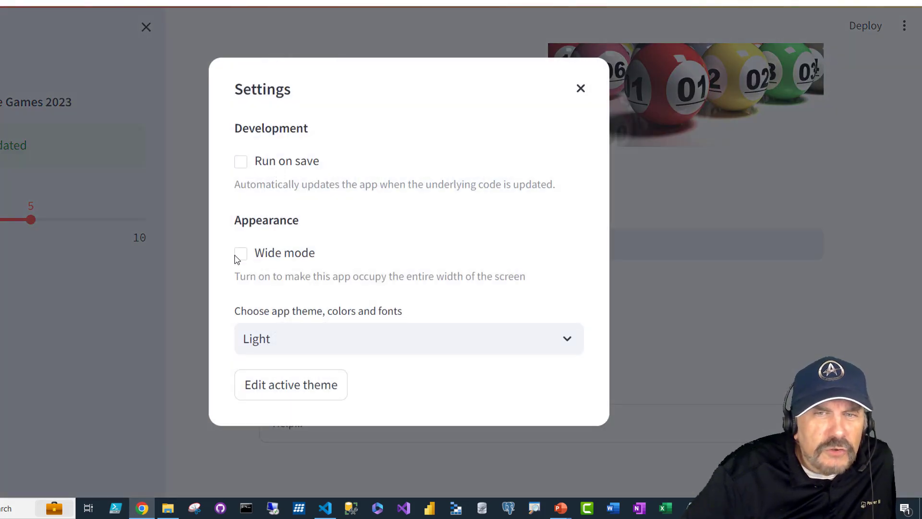
left_click(408, 338)
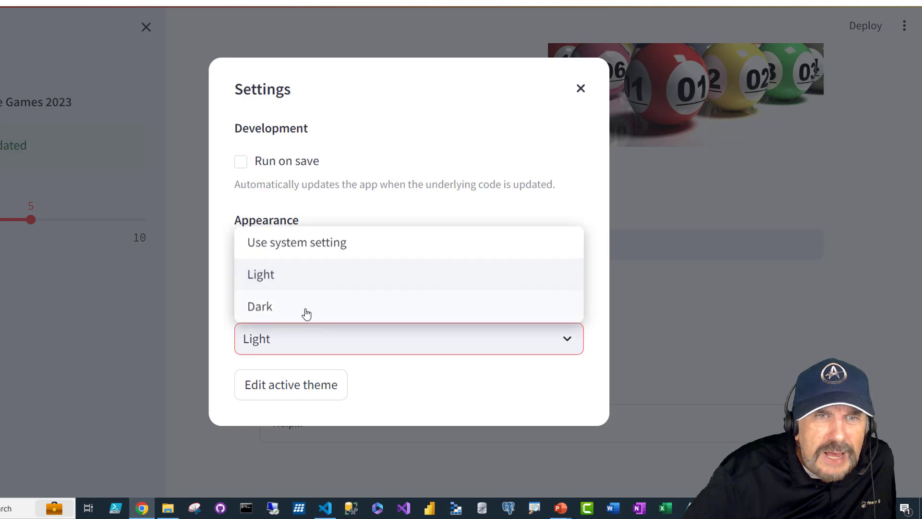
left_click(259, 307)
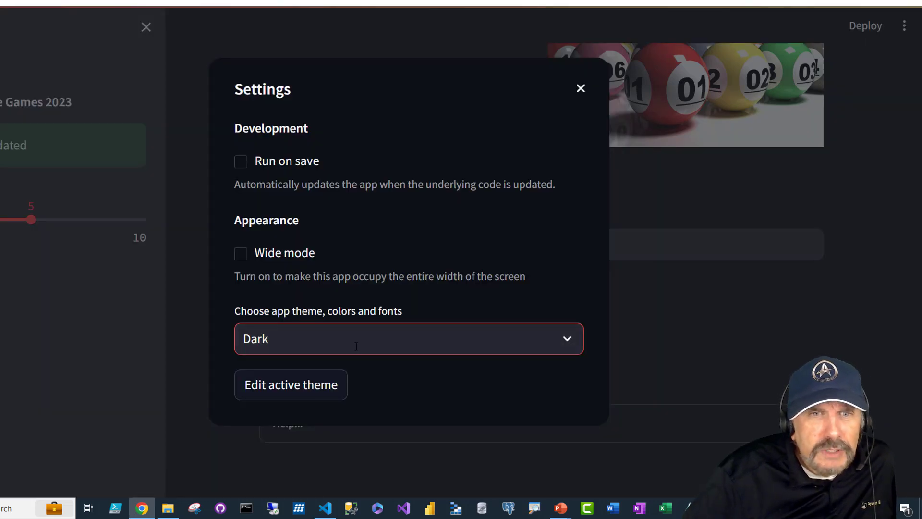
left_click(407, 339)
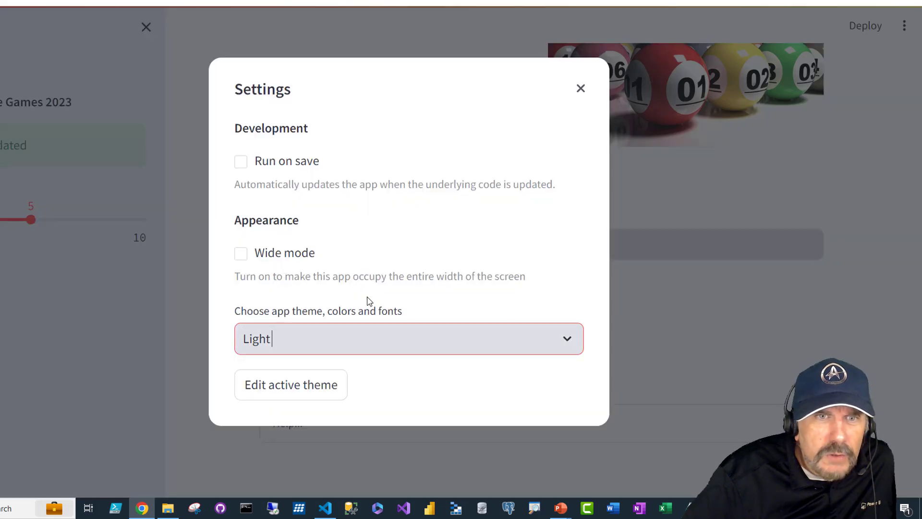
left_click(581, 88)
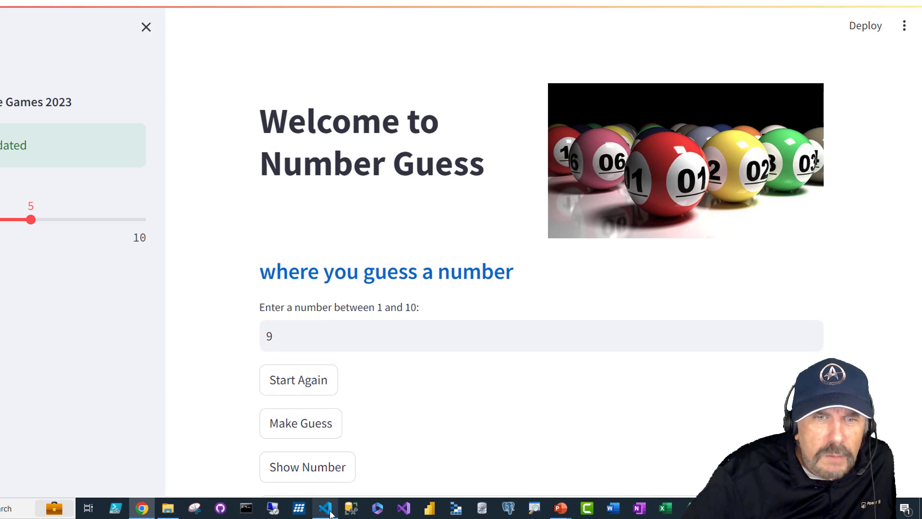
After switching to VS Code, choose 'Always rerun' on the Source file changed banner
left_click(323, 509)
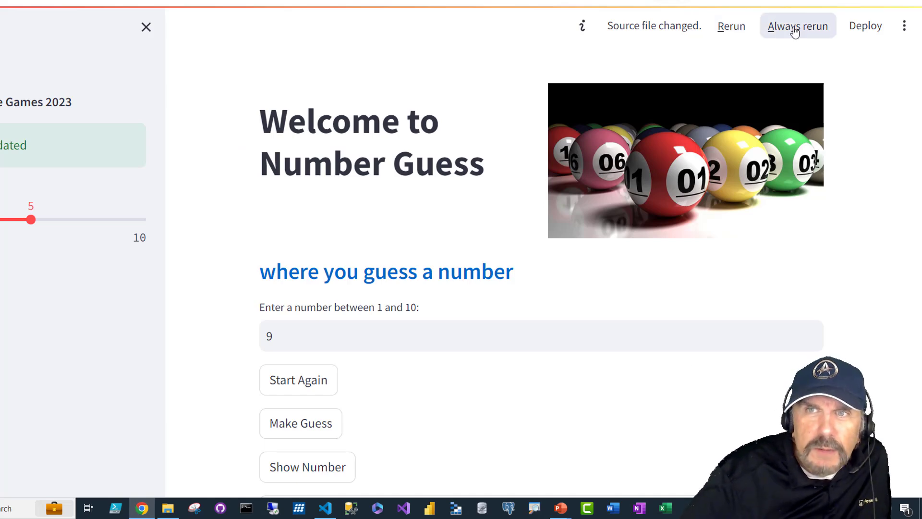
left_click(797, 25)
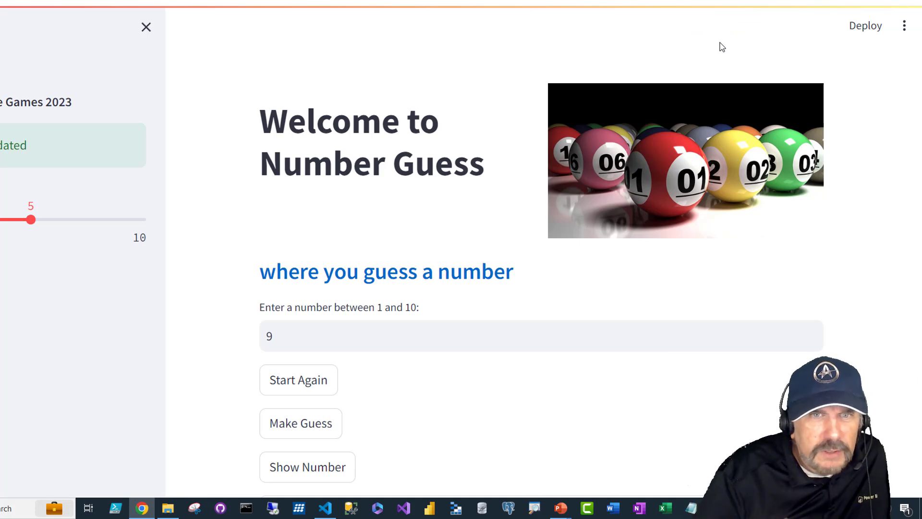
mouse_move(294, 52)
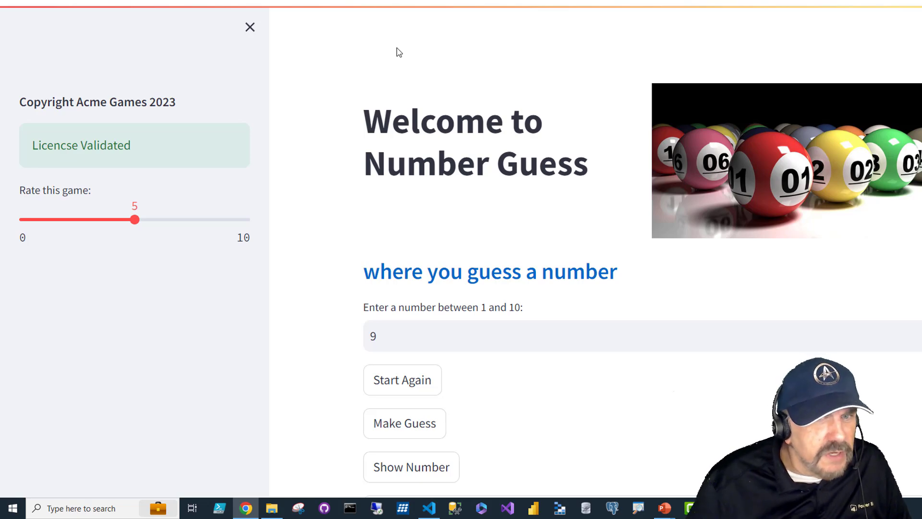
mouse_move(437, 94)
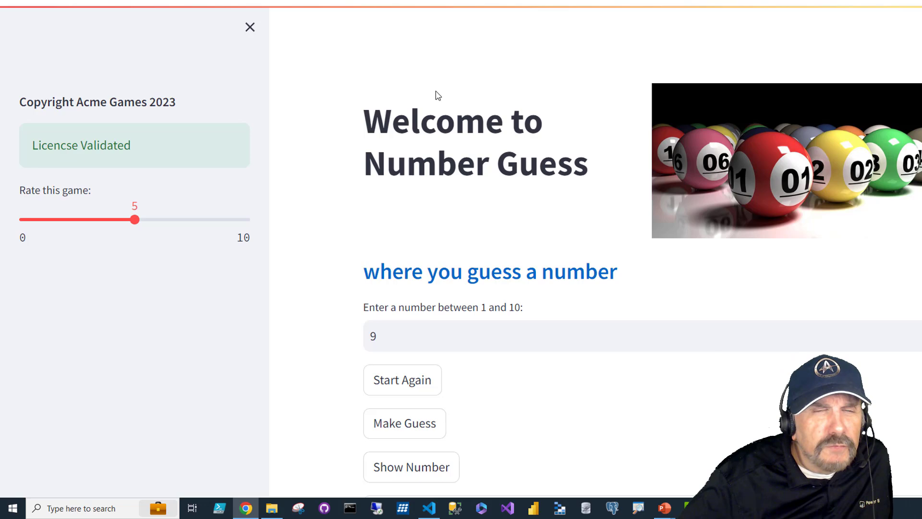